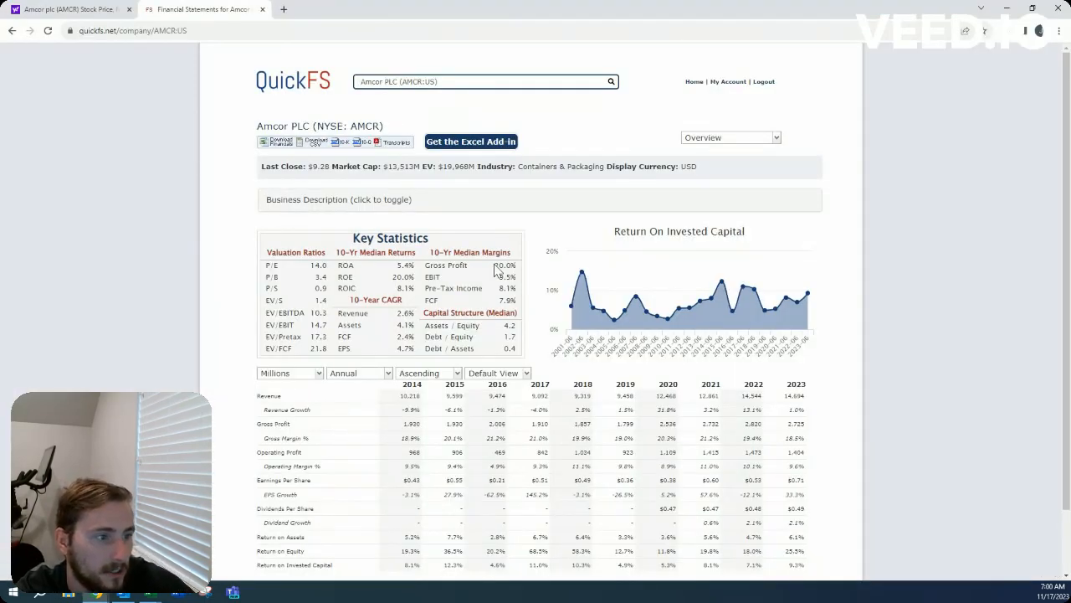
pyautogui.moveTo(407, 179)
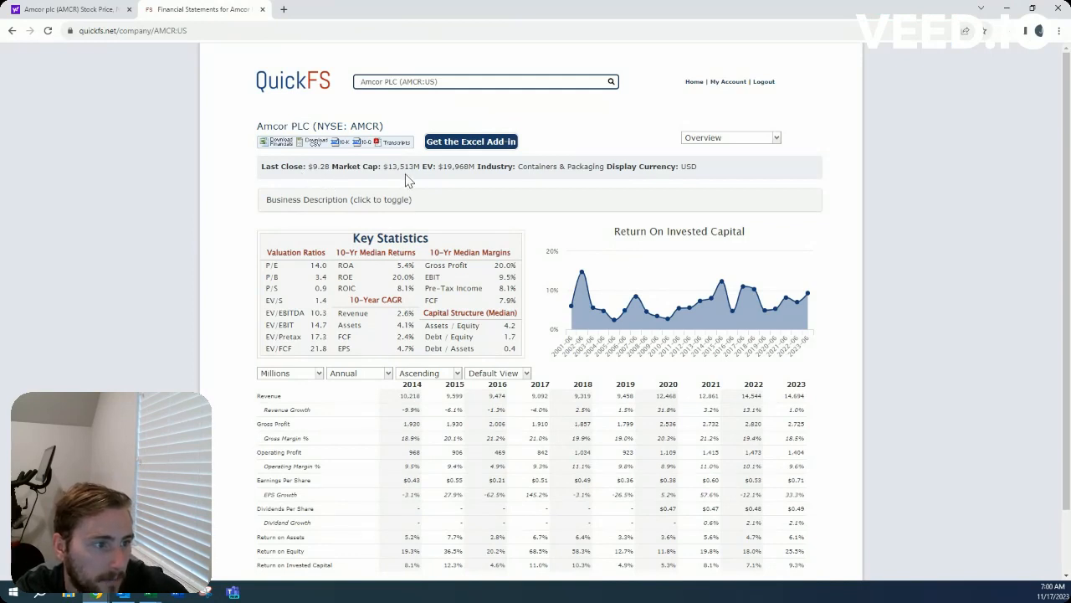
pyautogui.moveTo(462, 181)
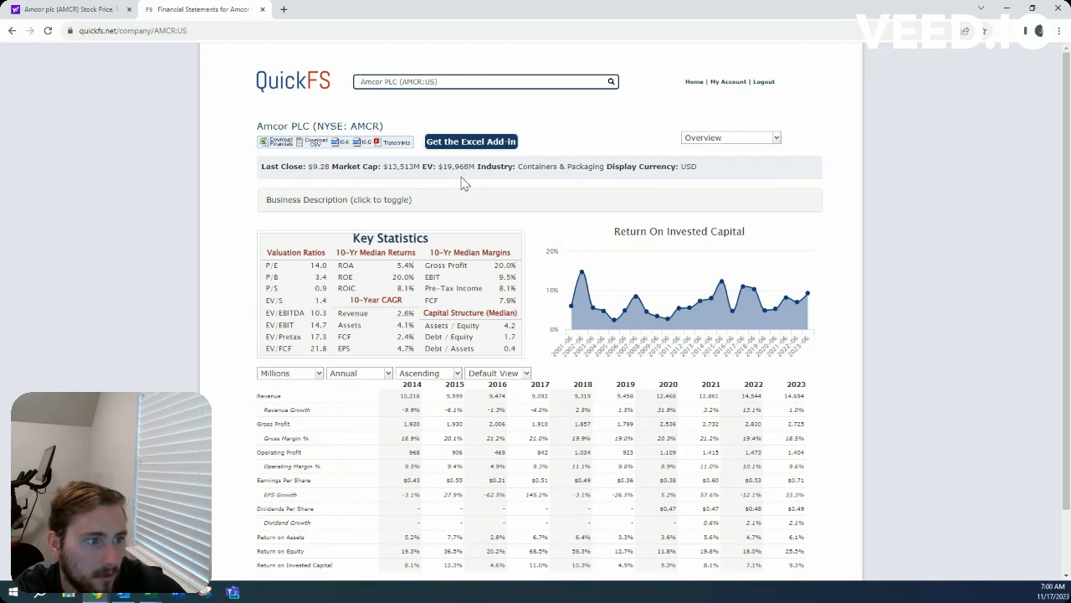
pyautogui.moveTo(729, 152)
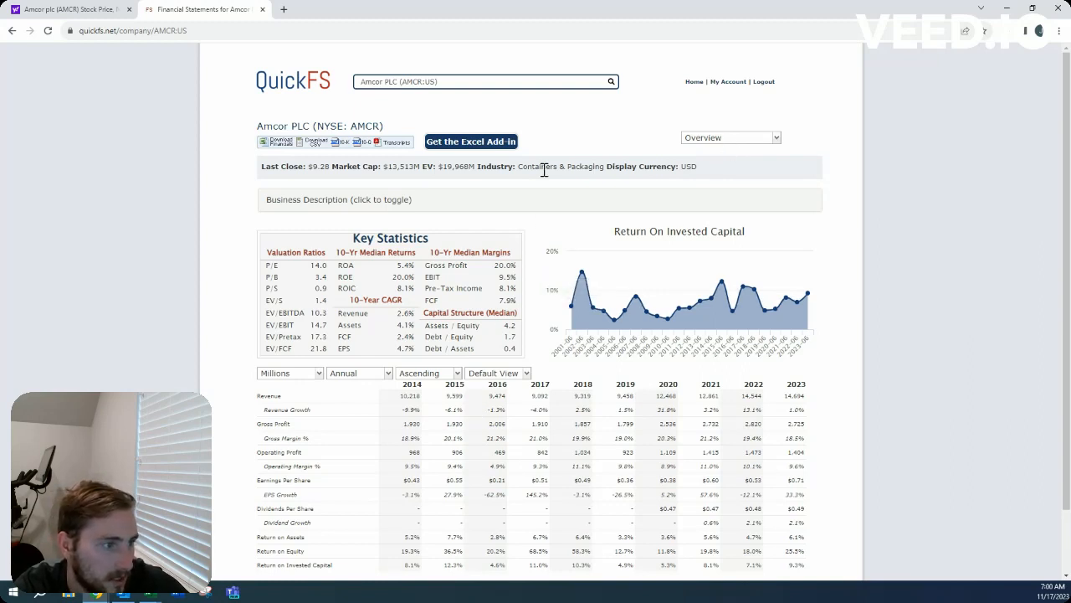
pyautogui.moveTo(551, 184)
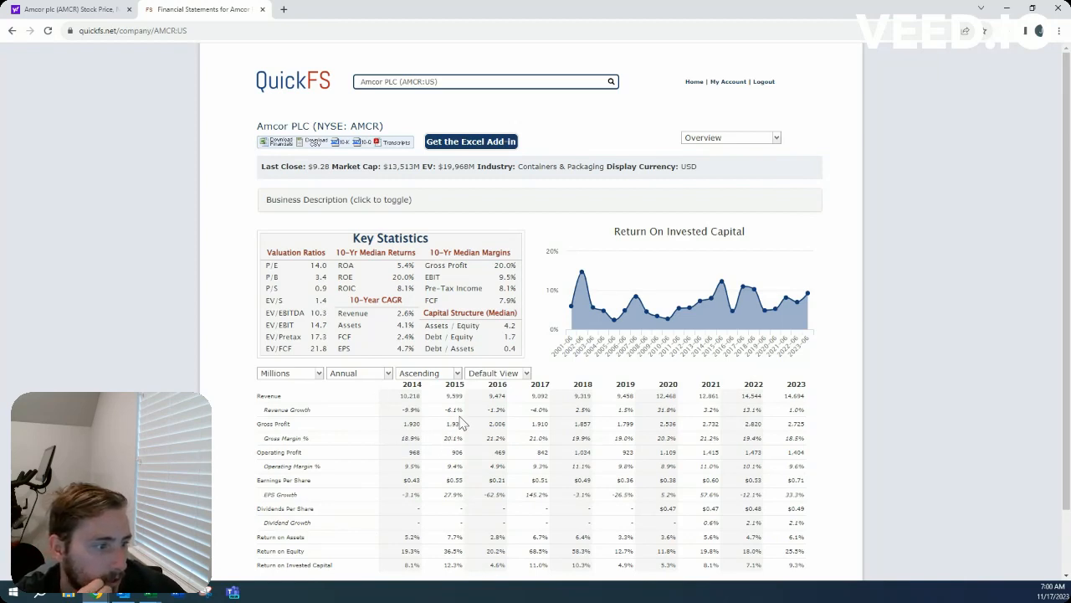
pyautogui.moveTo(553, 425)
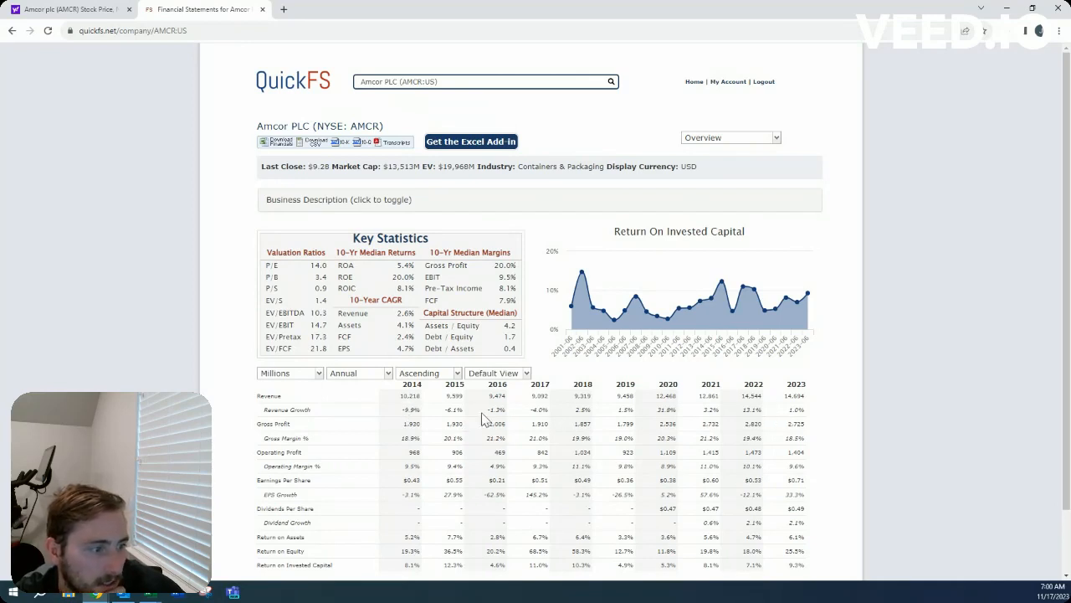
pyautogui.moveTo(538, 424)
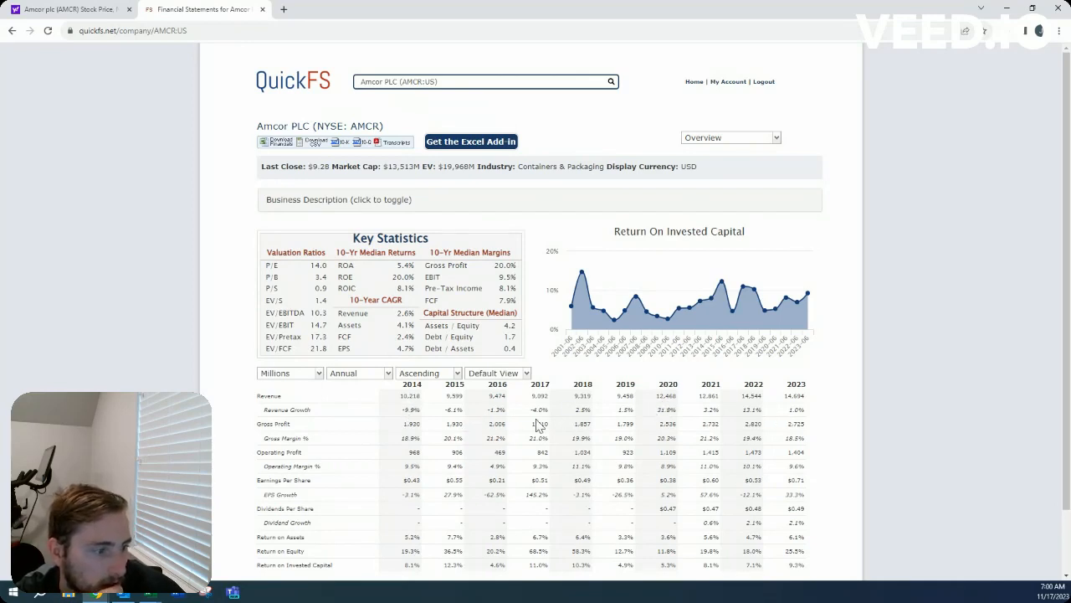
pyautogui.moveTo(655, 450)
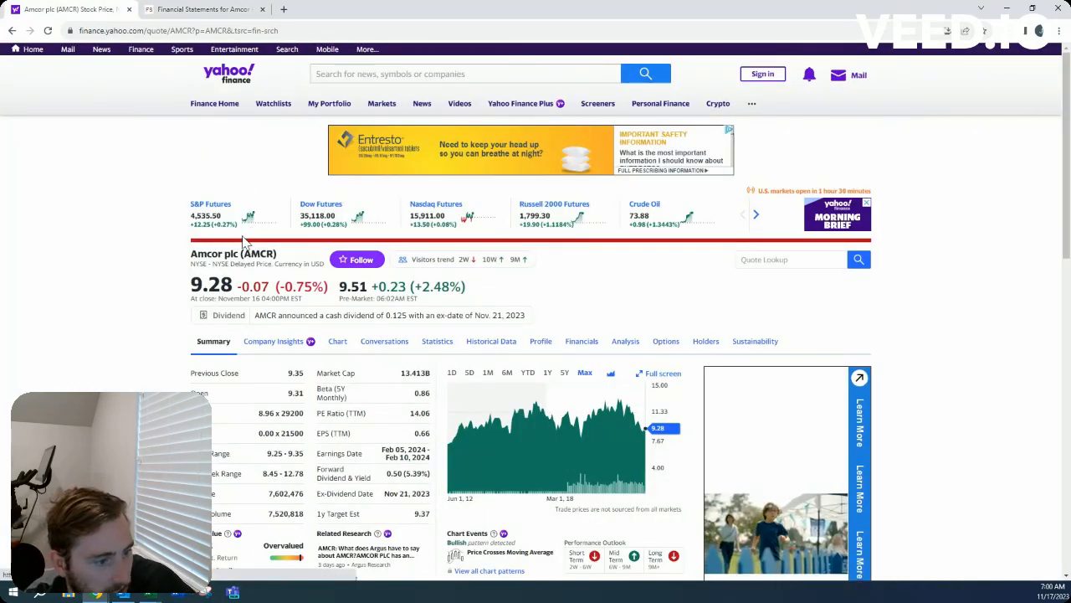
# Return from Yahoo Finance to the QuickFS 'Financial Statements for Amcor' tab
pyautogui.click(201, 9)
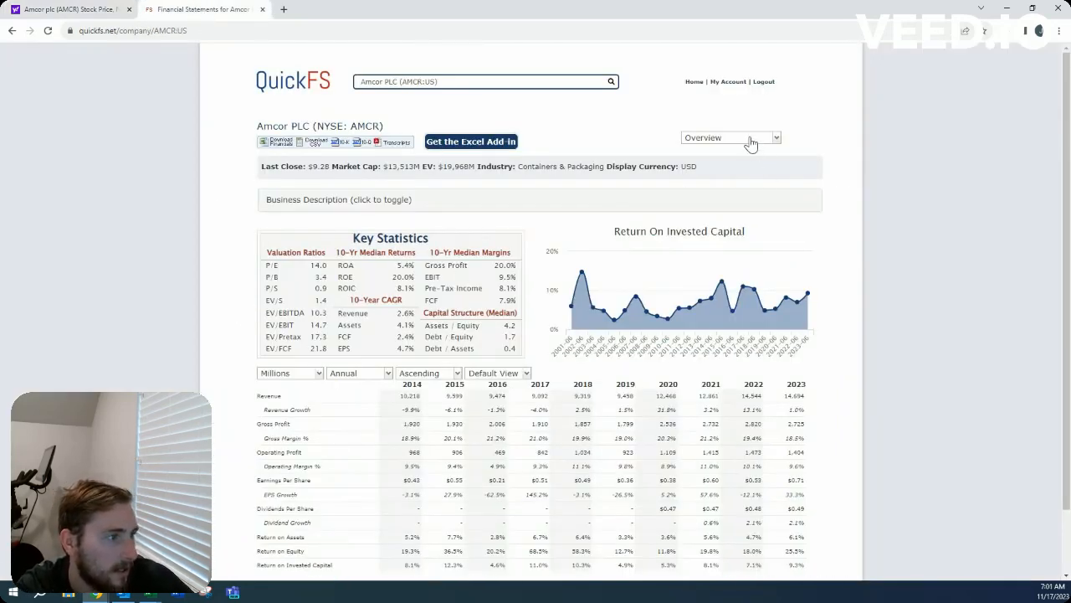
# Switch QuickFS to Amcor's cash flow statement, showing dividends paid from 2014 through TTM
pyautogui.click(730, 137)
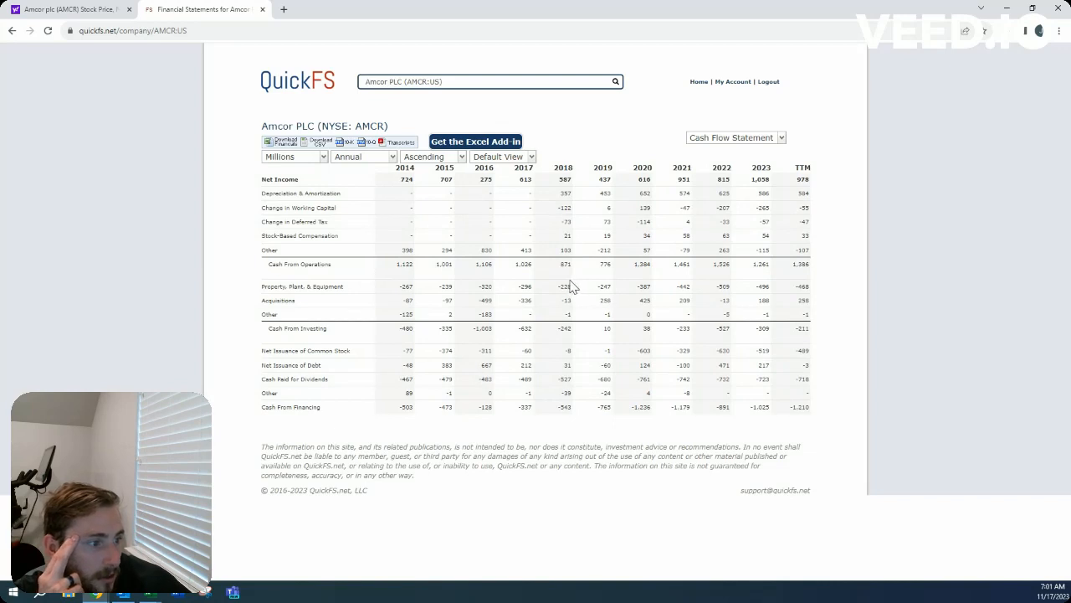
pyautogui.moveTo(604, 285)
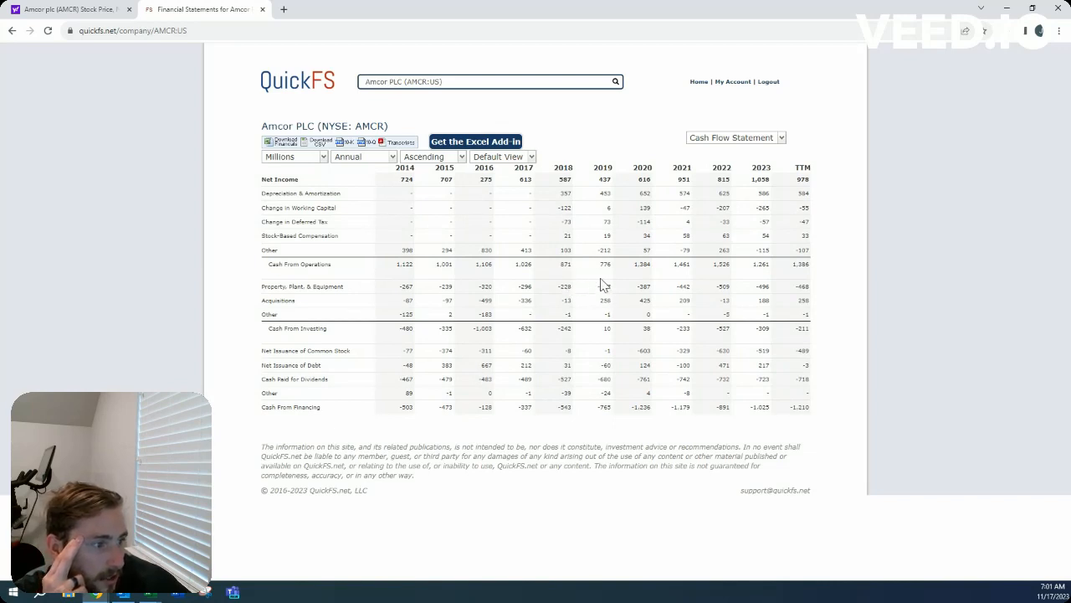
pyautogui.moveTo(655, 284)
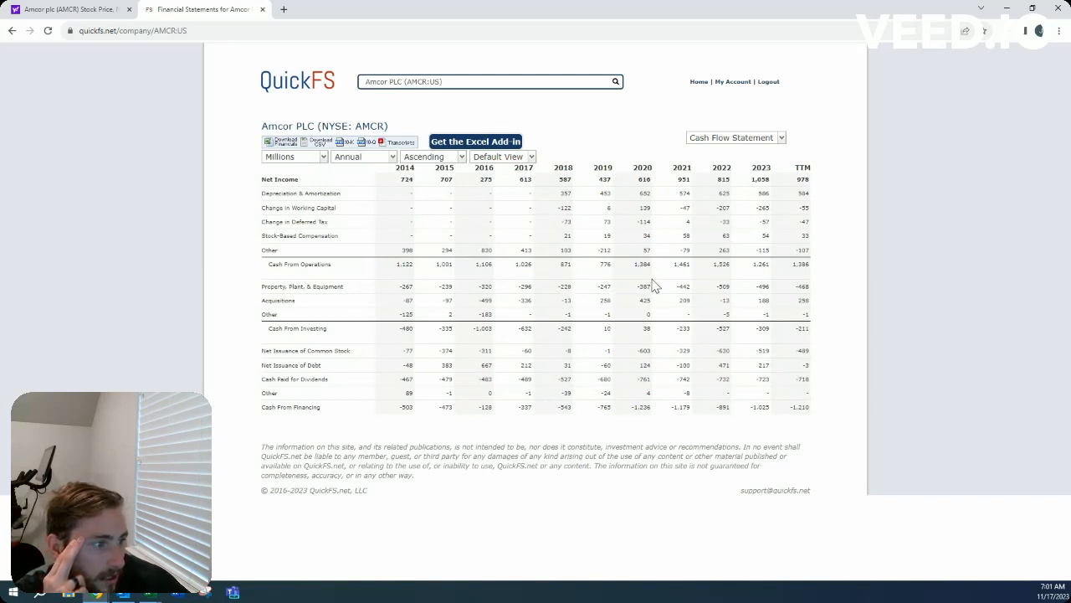
pyautogui.moveTo(693, 287)
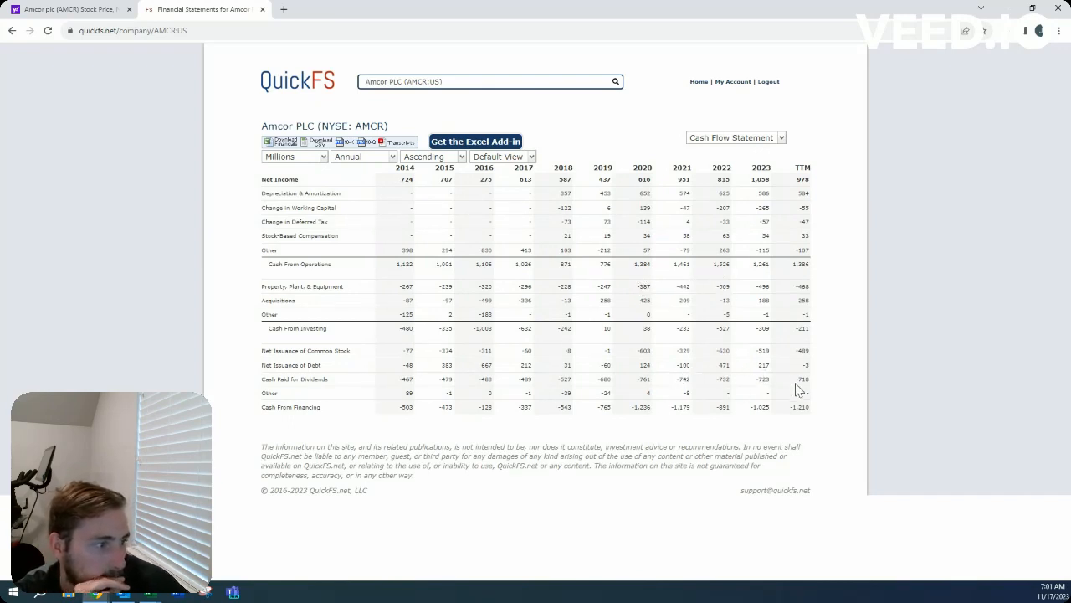
pyautogui.moveTo(659, 184)
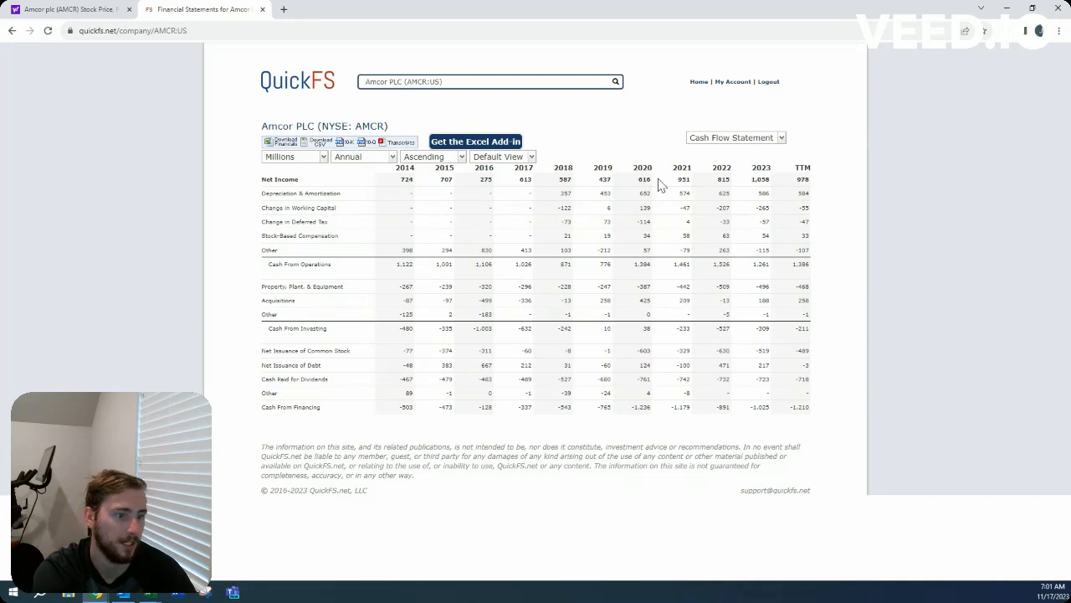
pyautogui.moveTo(692, 286)
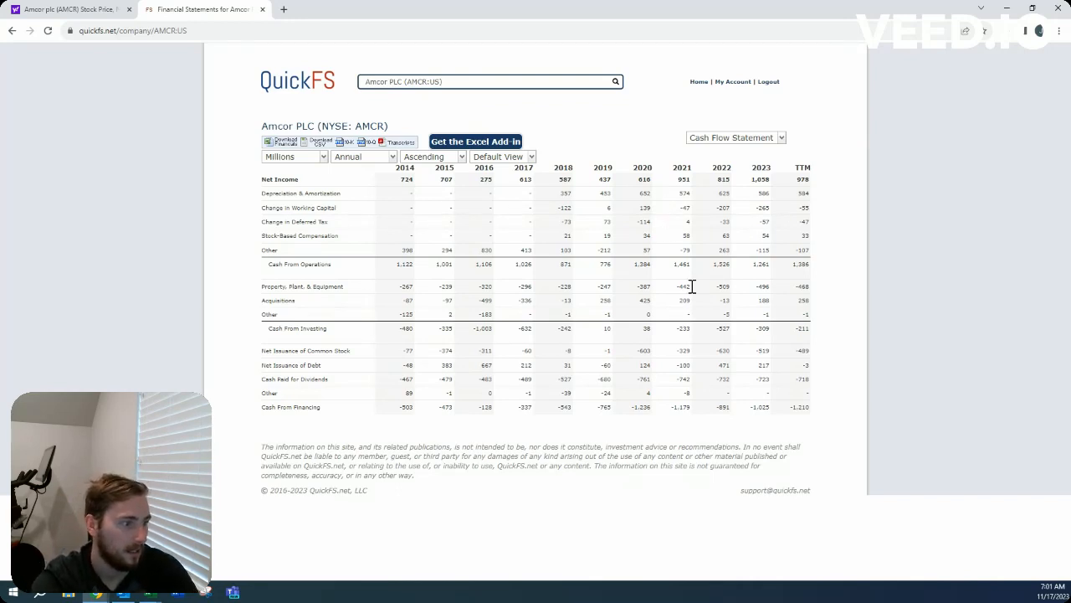
pyautogui.moveTo(748, 358)
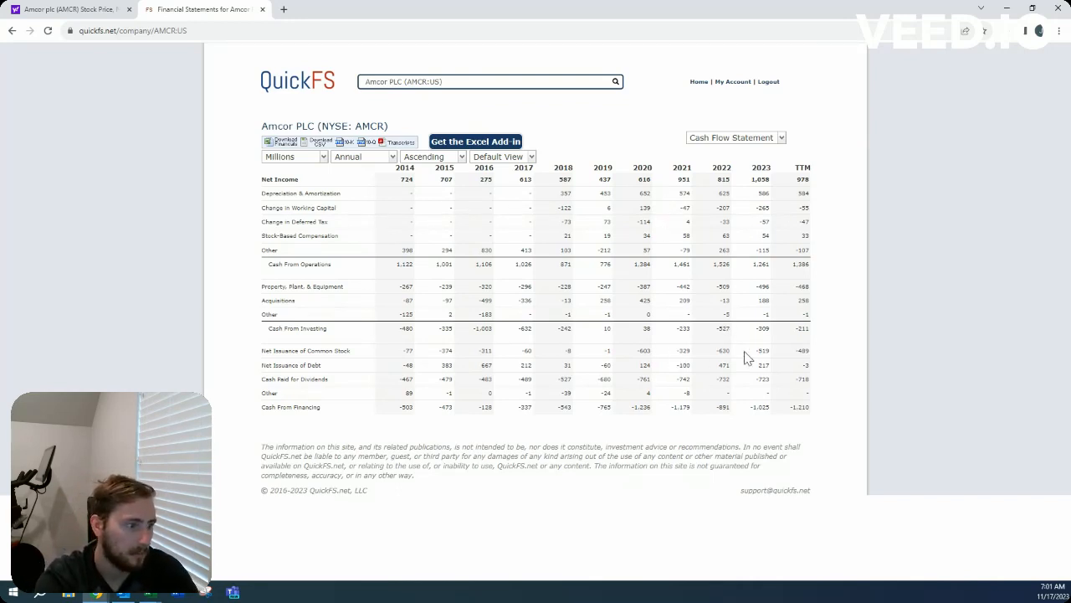
pyautogui.moveTo(640, 244)
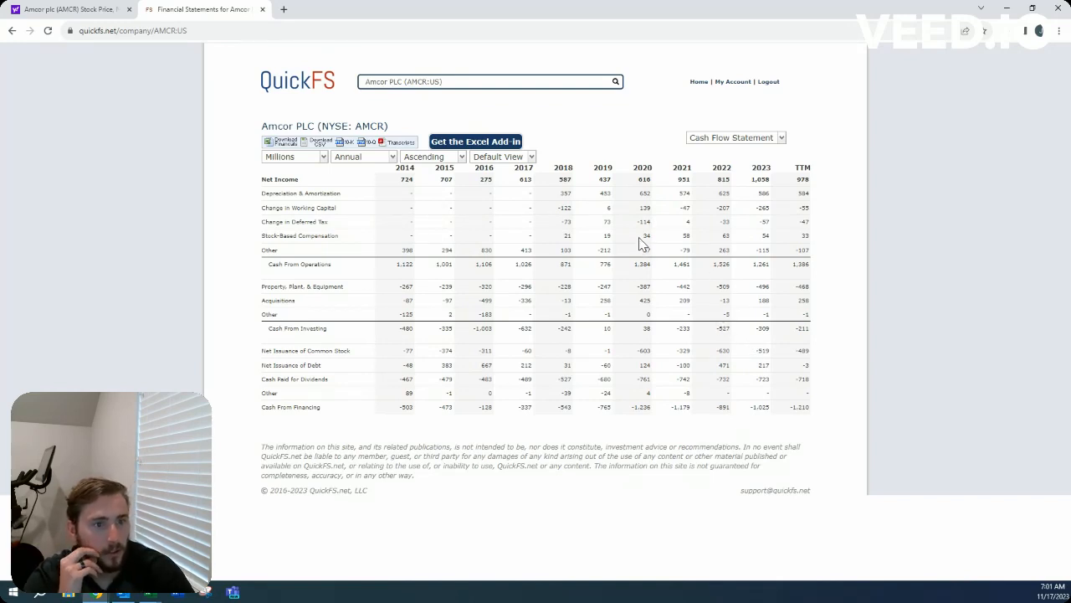
pyautogui.moveTo(735, 282)
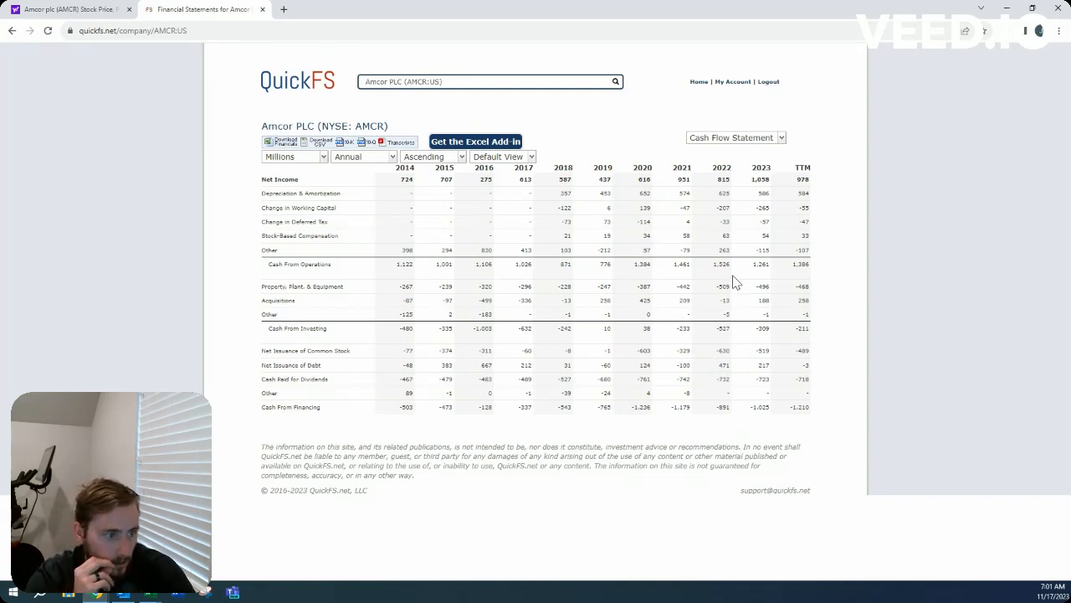
pyautogui.moveTo(684, 301)
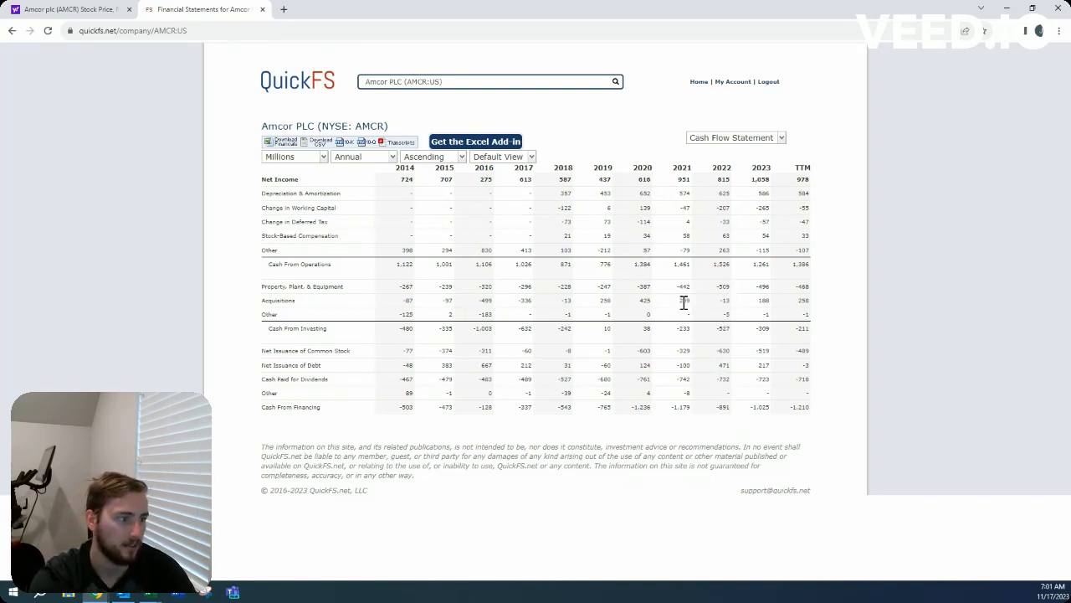
pyautogui.moveTo(705, 376)
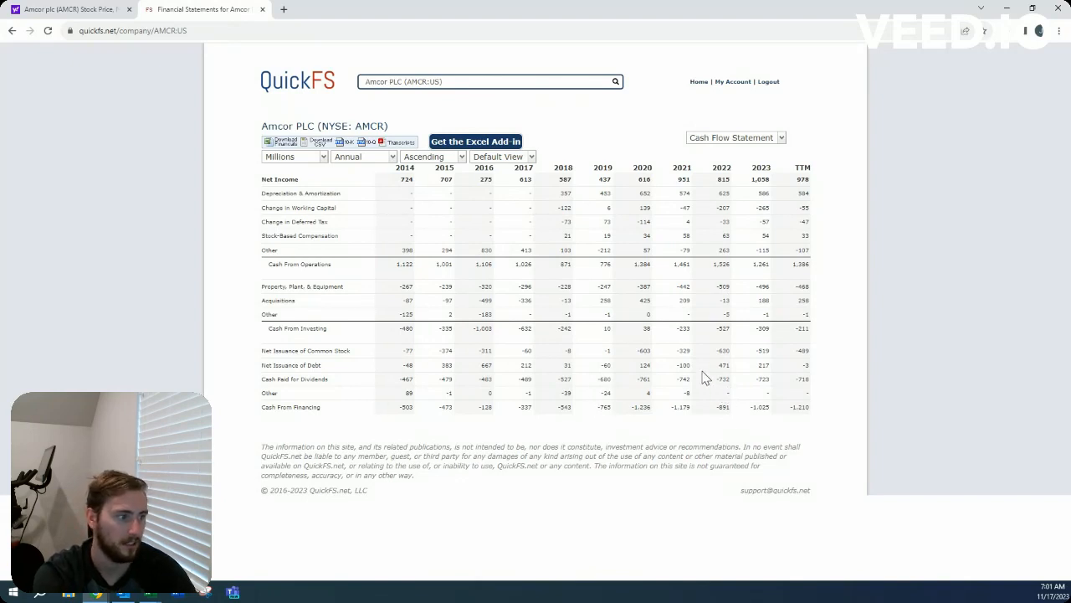
pyautogui.moveTo(749, 360)
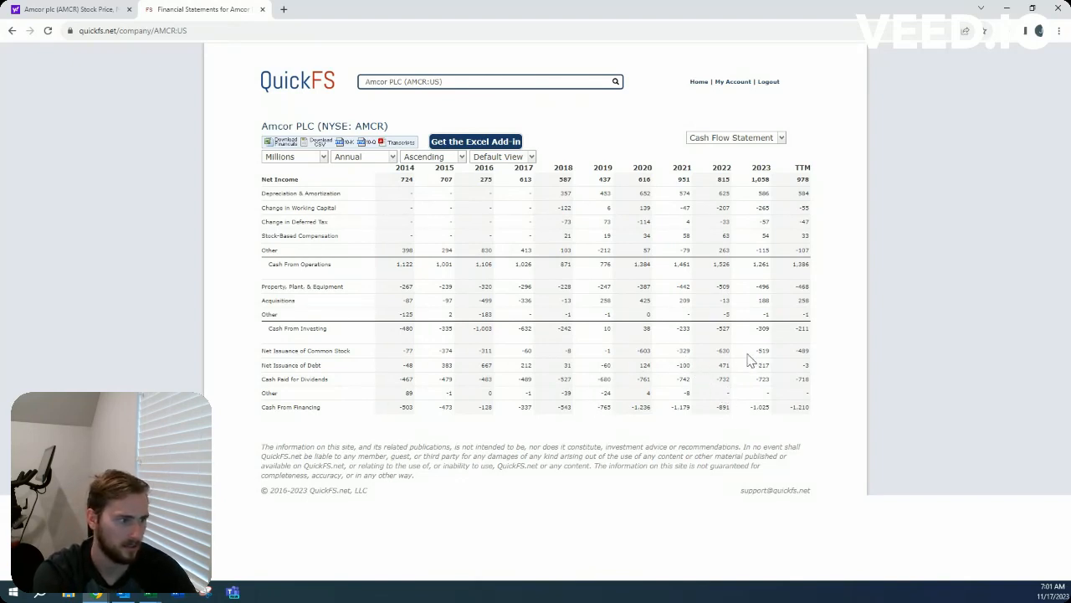
pyautogui.moveTo(740, 349)
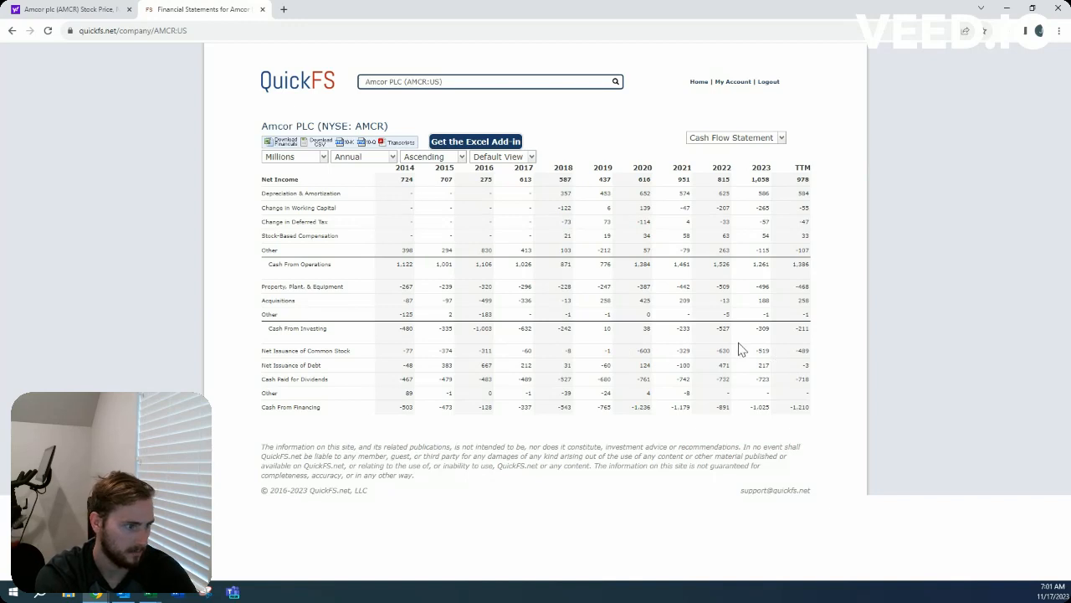
pyautogui.moveTo(757, 333)
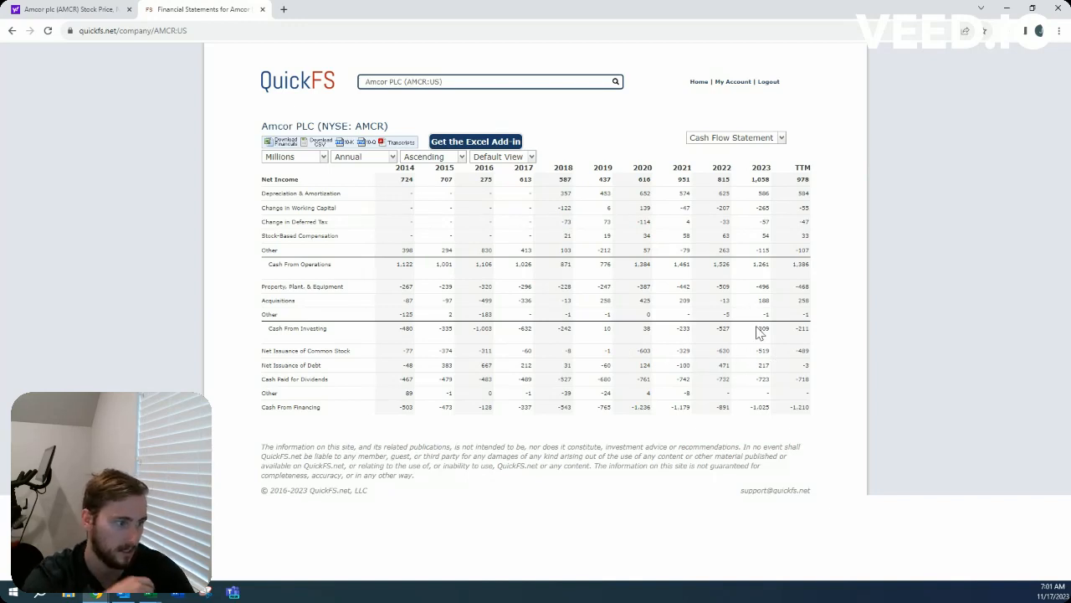
pyautogui.click(734, 136)
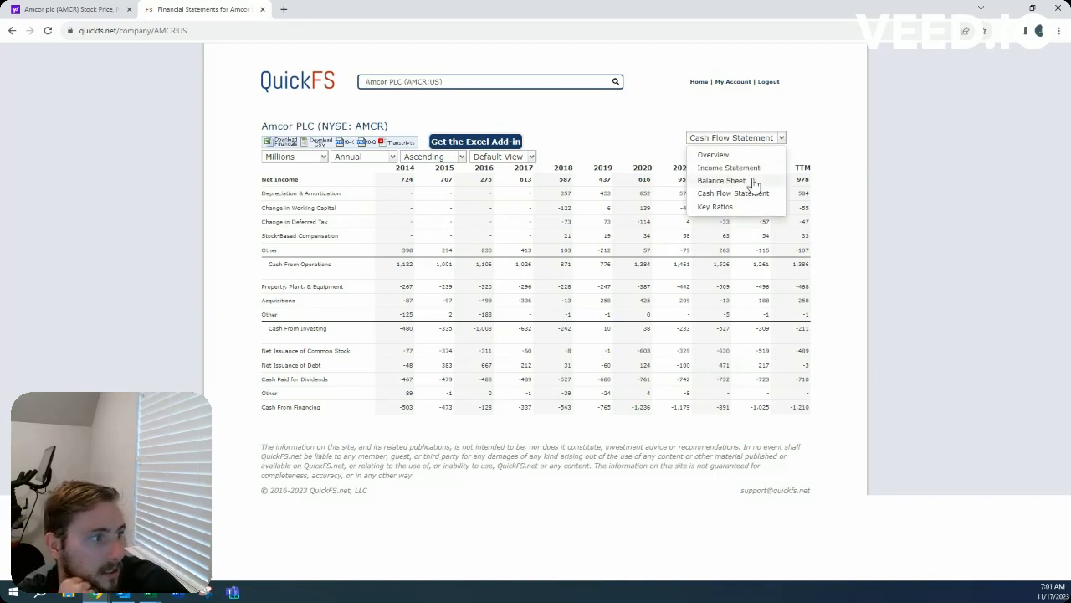
# Switch to Amcor's balance sheet showing assets, liabilities and equity for 2013–2023
pyautogui.click(721, 180)
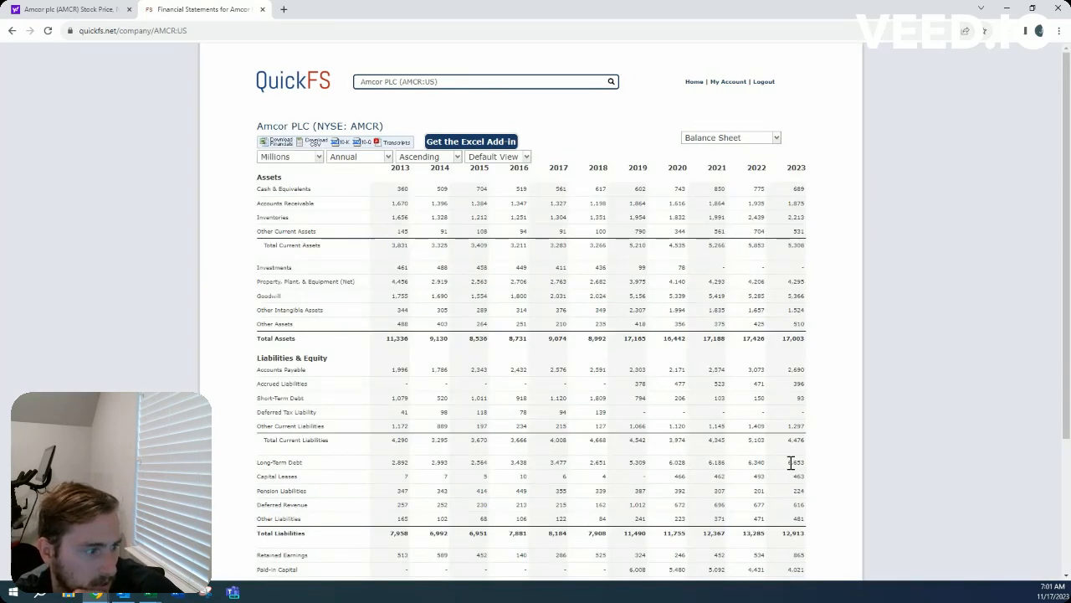
pyautogui.moveTo(596, 464)
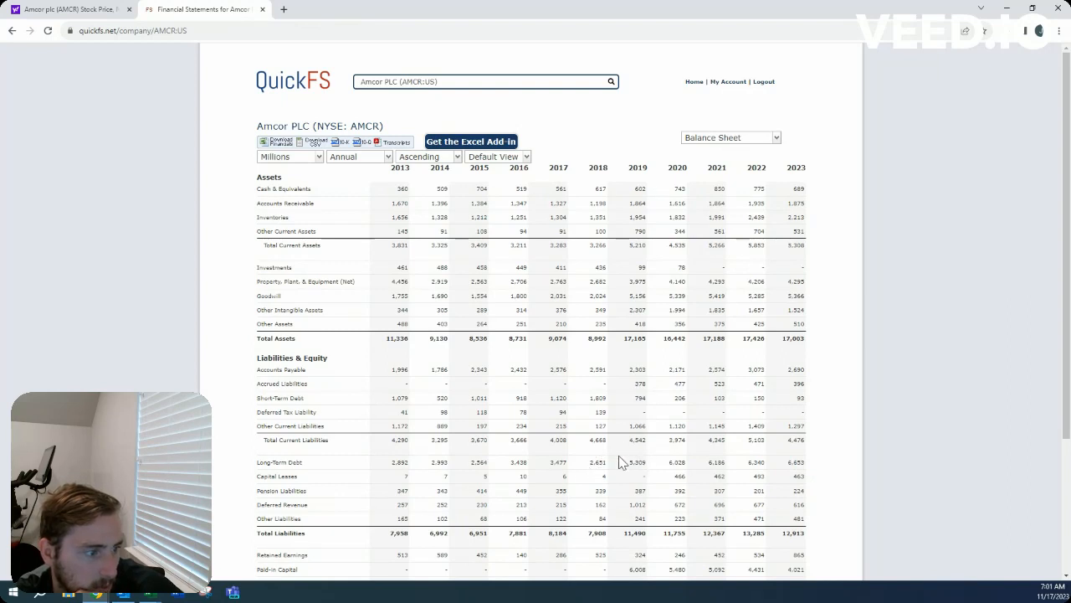
pyautogui.click(728, 136)
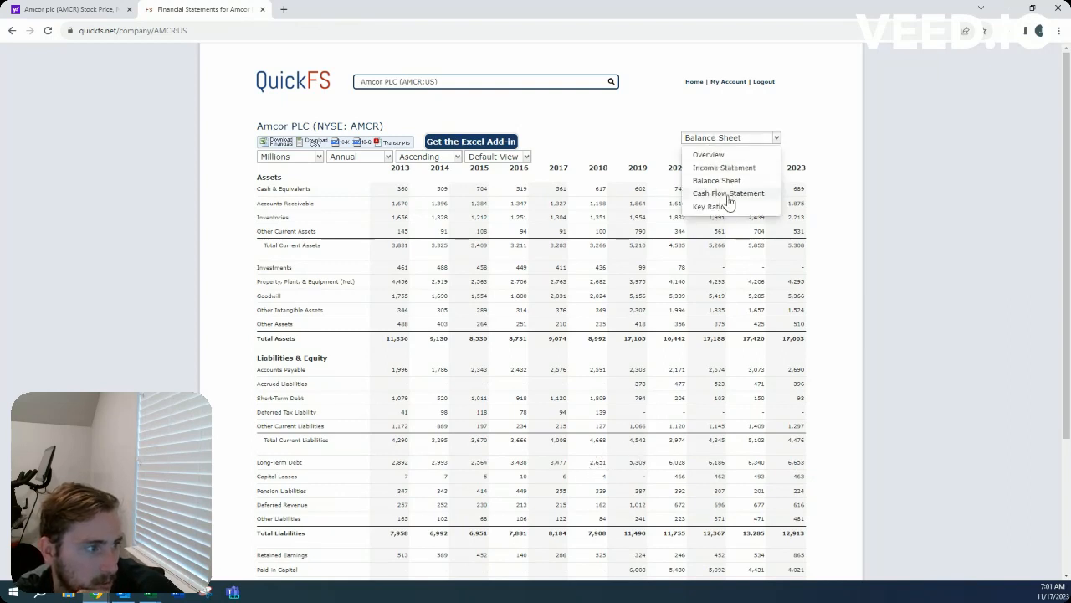
# Revisit Amcor's cash flow statement, then return to the QuickFS overview page
pyautogui.click(729, 194)
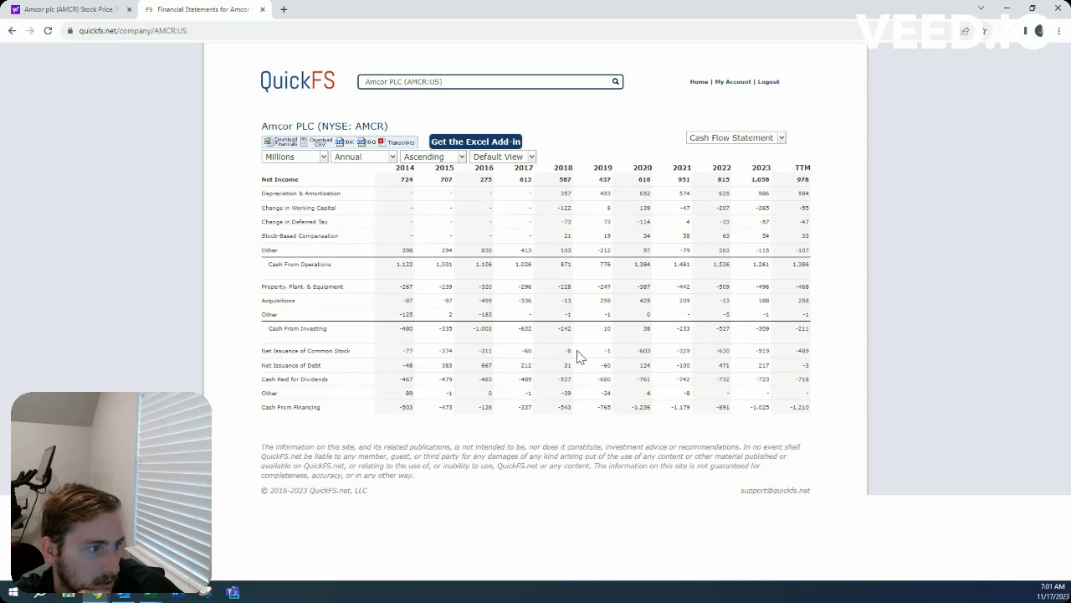
pyautogui.moveTo(659, 361)
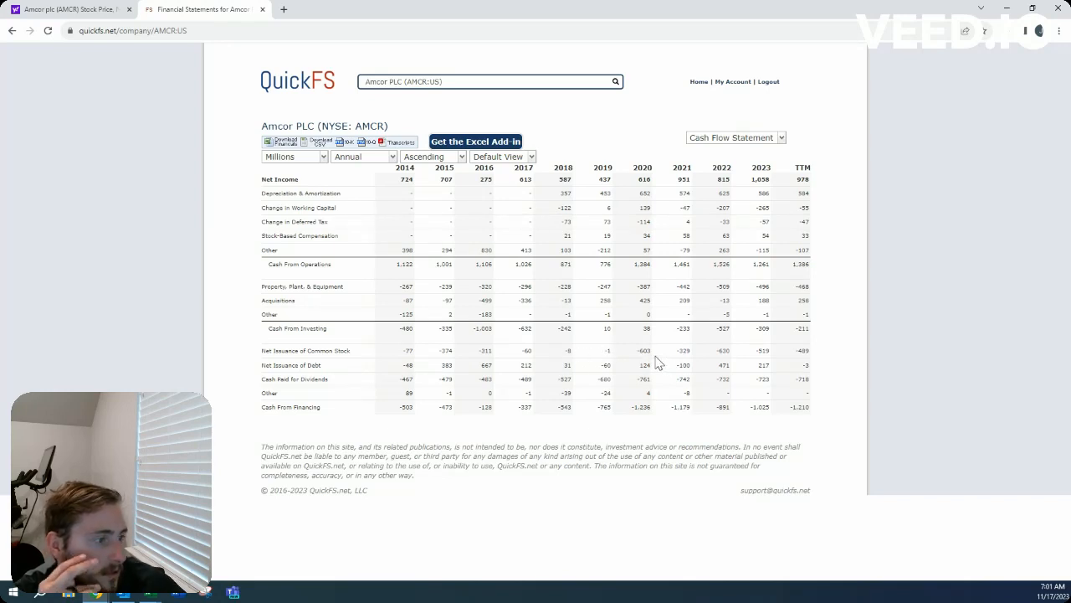
pyautogui.click(735, 137)
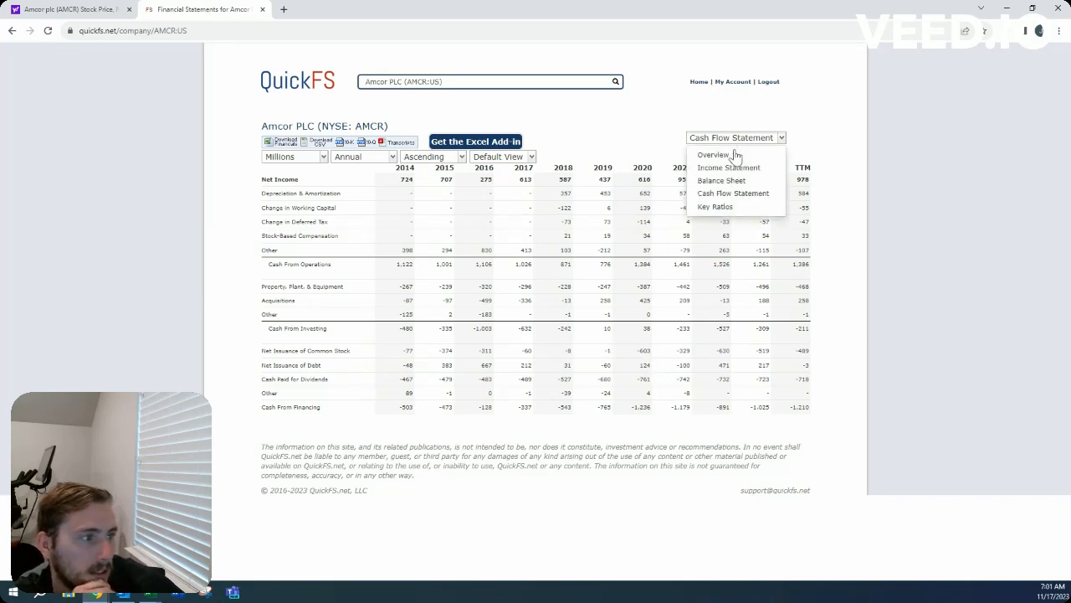
pyautogui.click(712, 154)
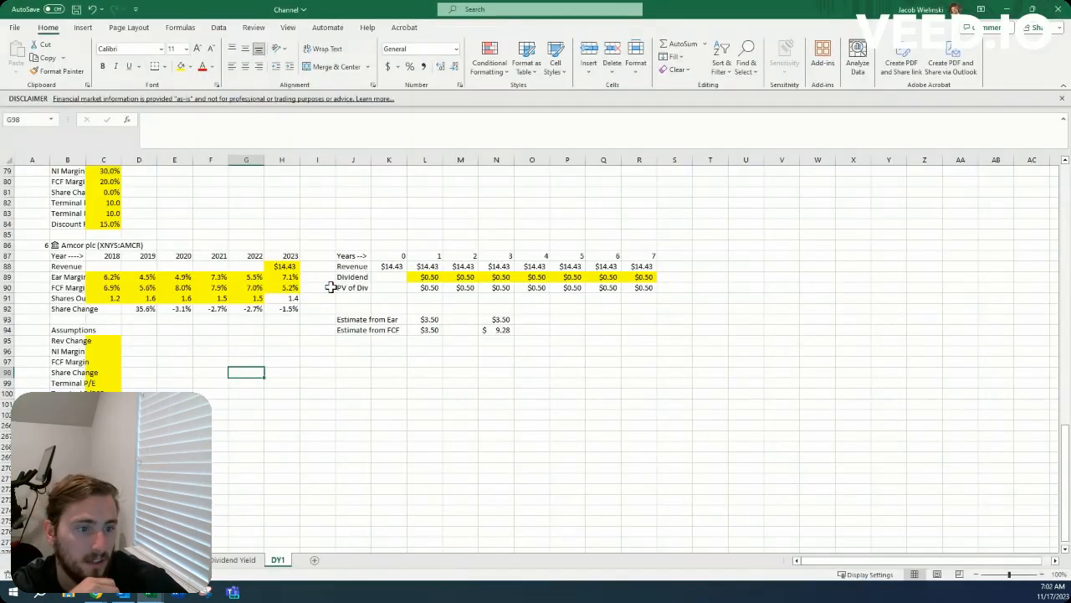
pyautogui.click(460, 277)
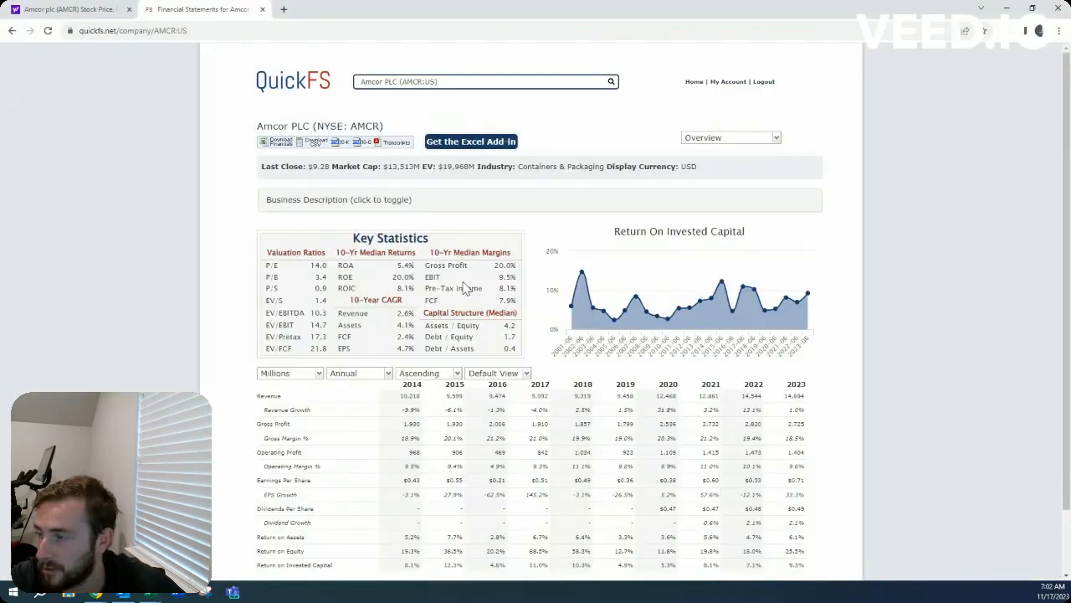
pyautogui.moveTo(782, 534)
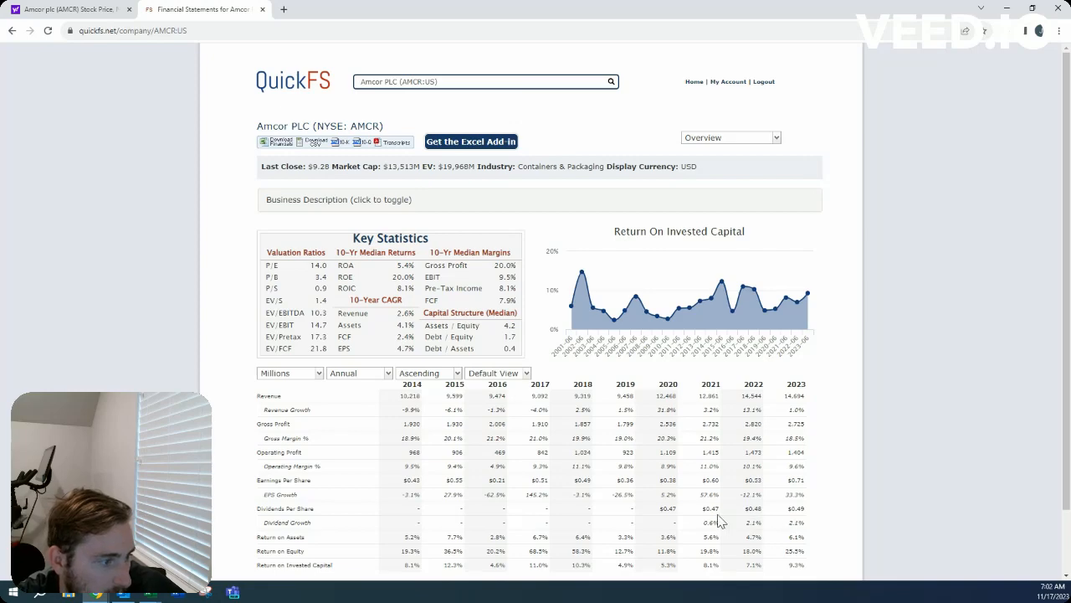
pyautogui.moveTo(768, 527)
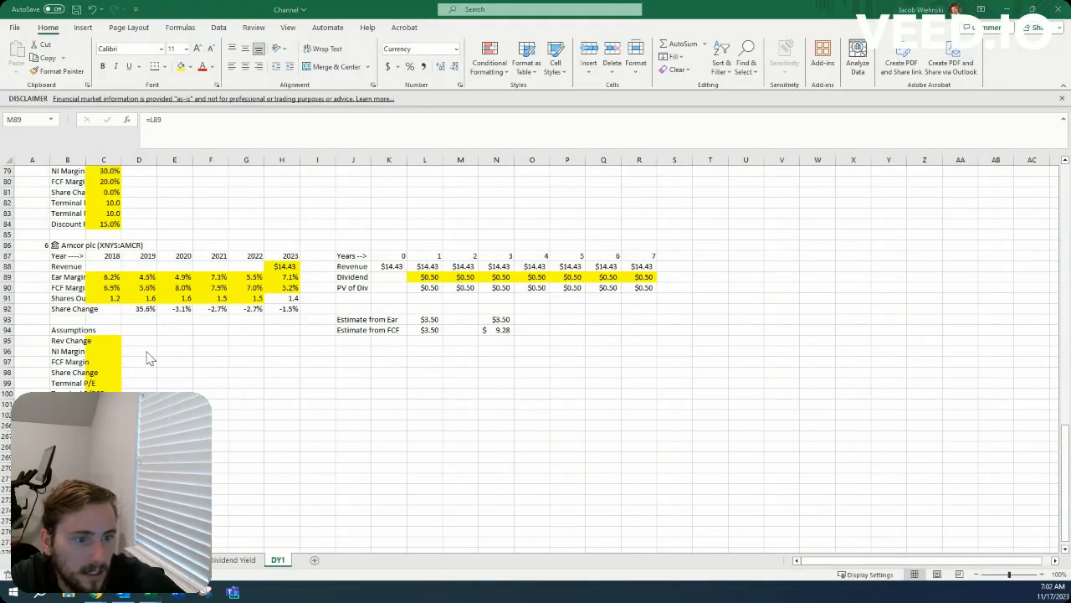
pyautogui.click(461, 277)
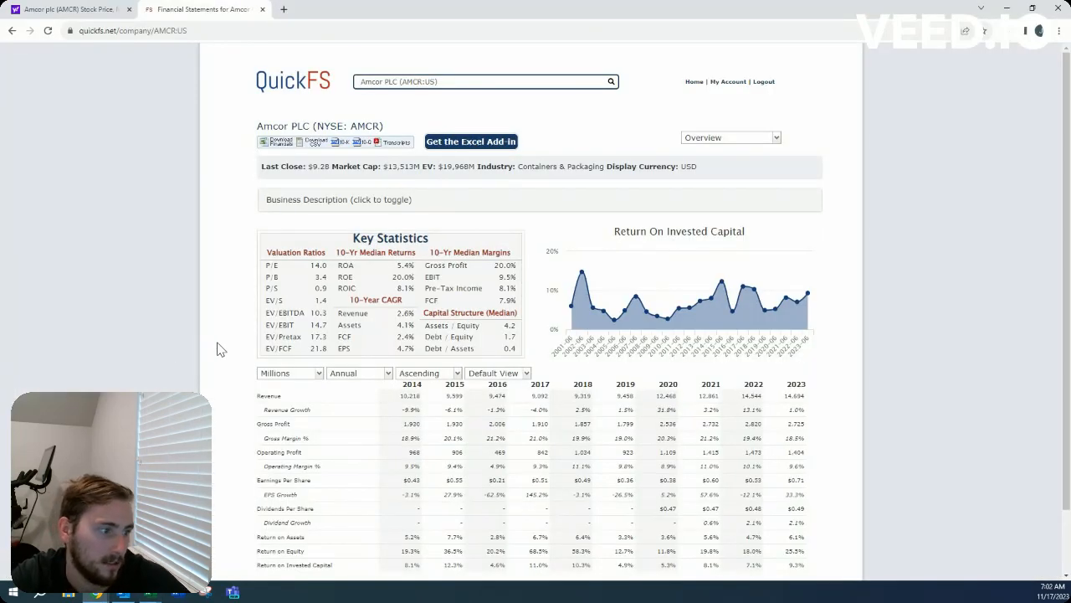
pyautogui.moveTo(818, 423)
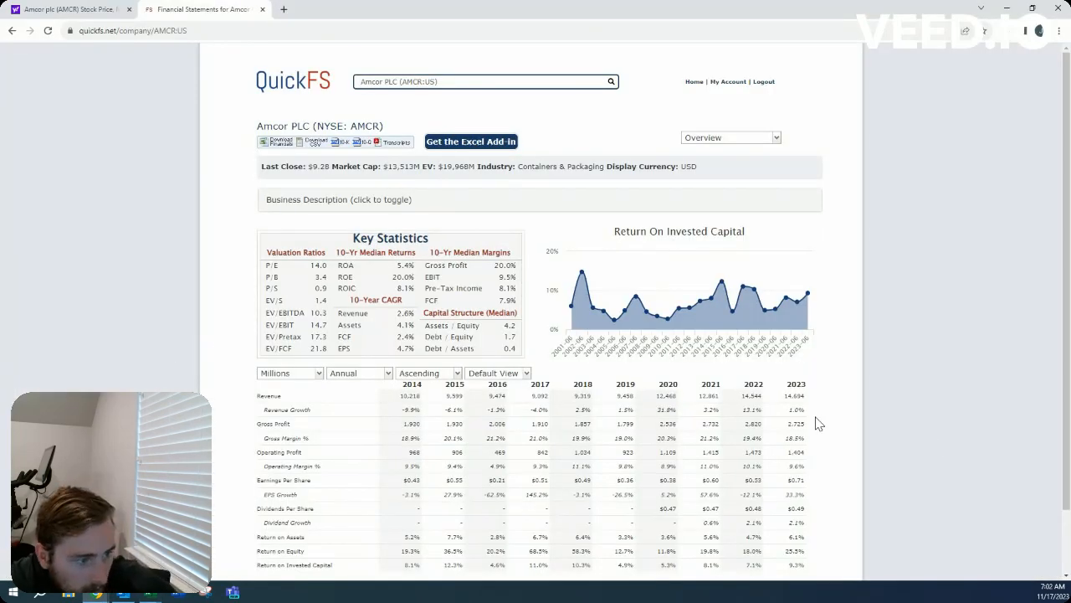
pyautogui.moveTo(816, 434)
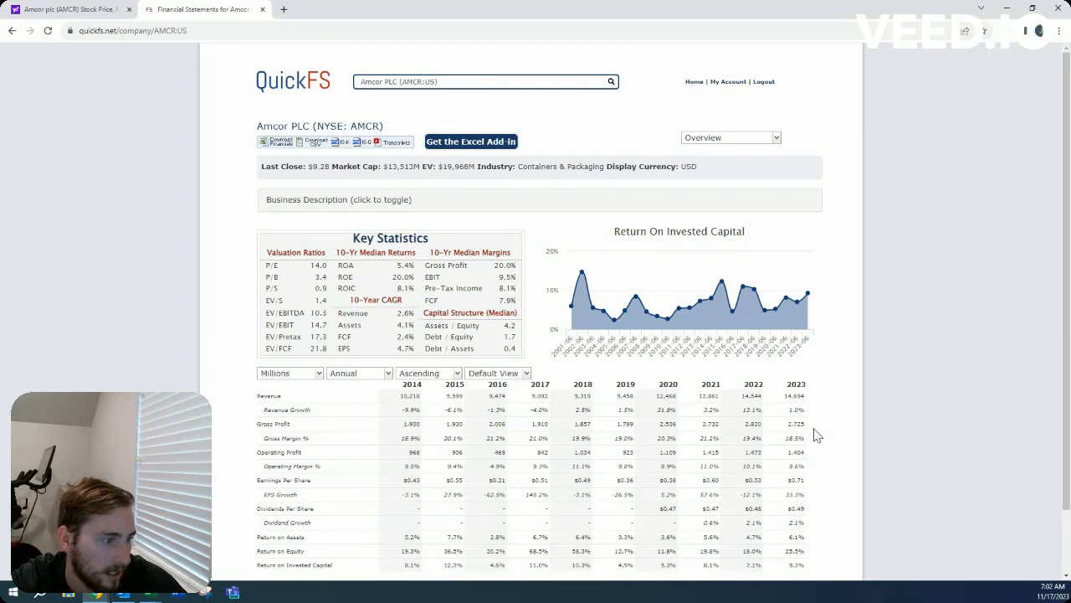
pyautogui.moveTo(812, 436)
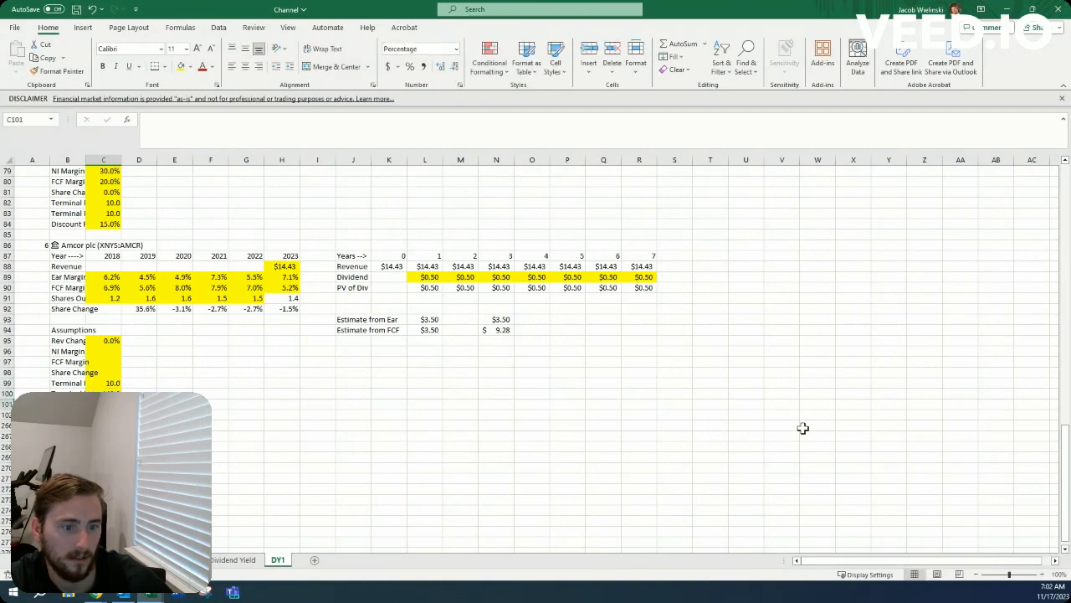
# Enter Amcor's assumptions: terminal P/E 10, 6% net margin, and -2% share change
pyautogui.click(103, 383)
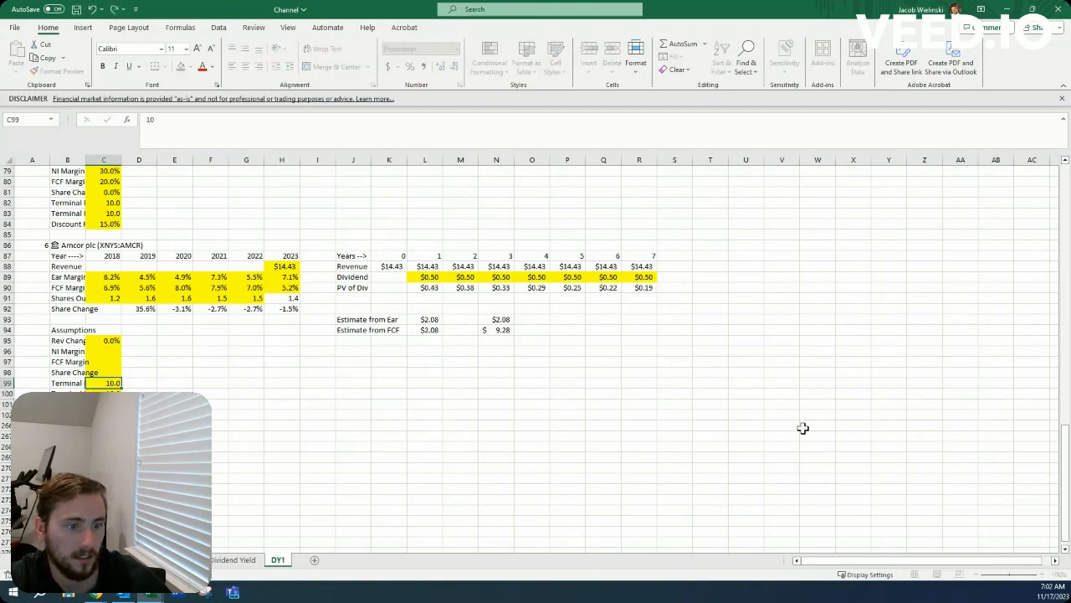
pyautogui.click(103, 351)
pyautogui.write('6')
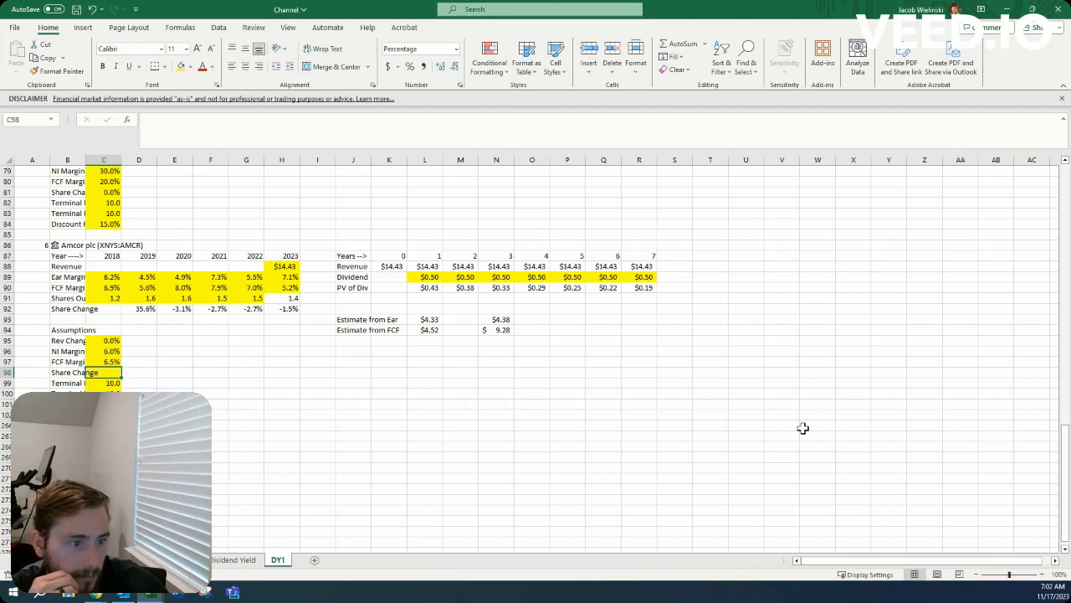
pyautogui.write('-2%')
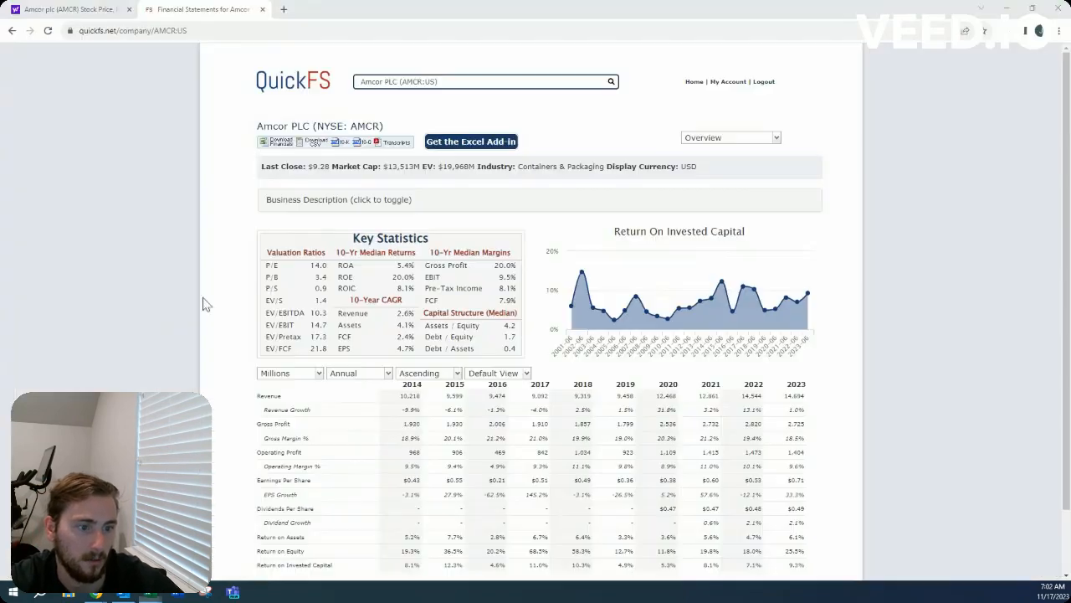
pyautogui.click(730, 137)
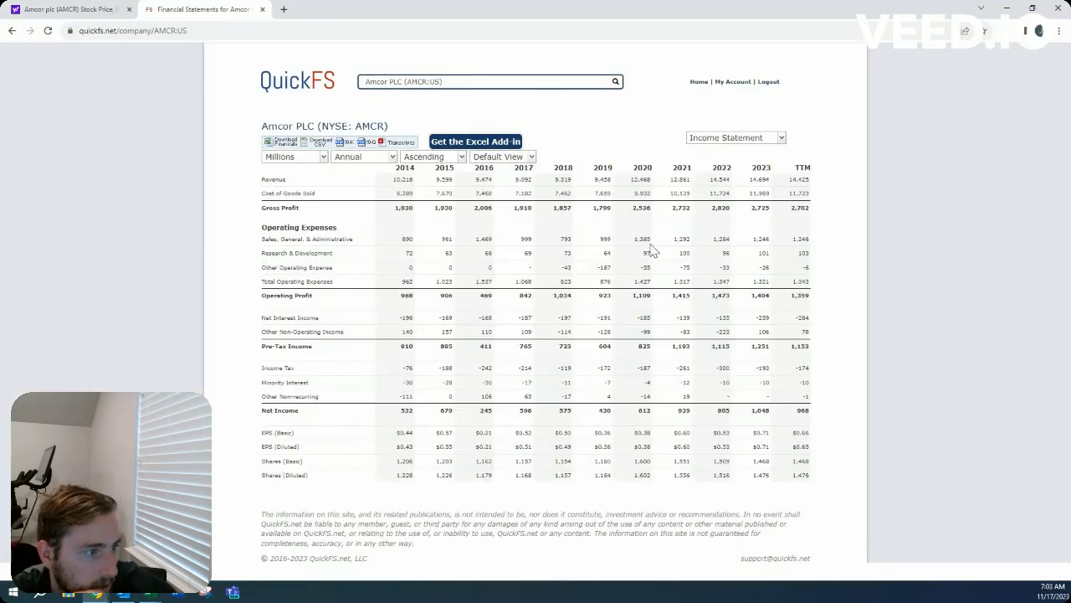
pyautogui.moveTo(624, 474)
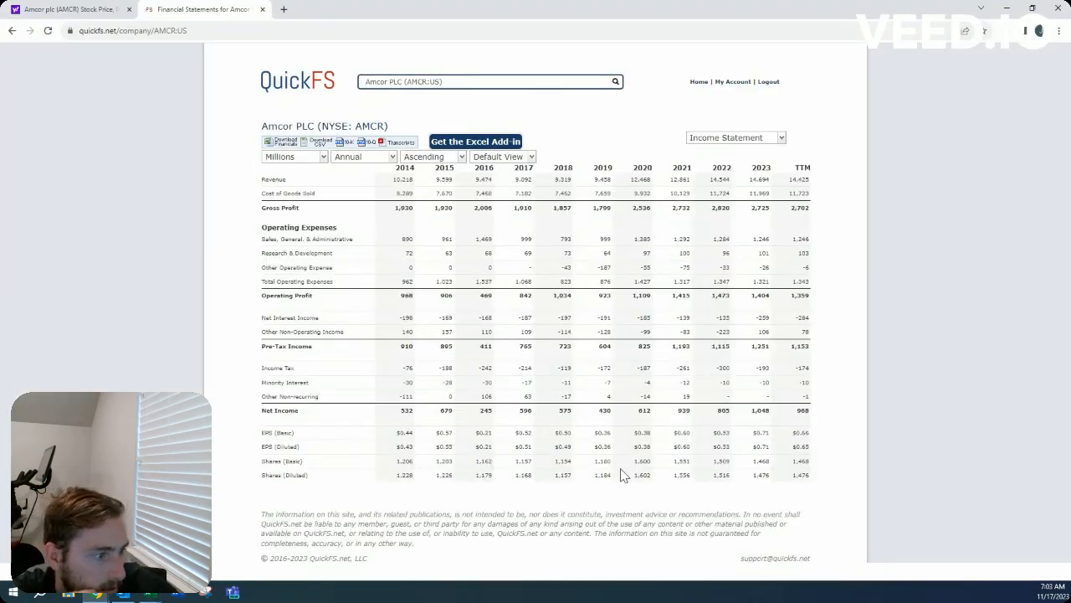
pyautogui.moveTo(272, 474); pyautogui.dragTo(644, 474)
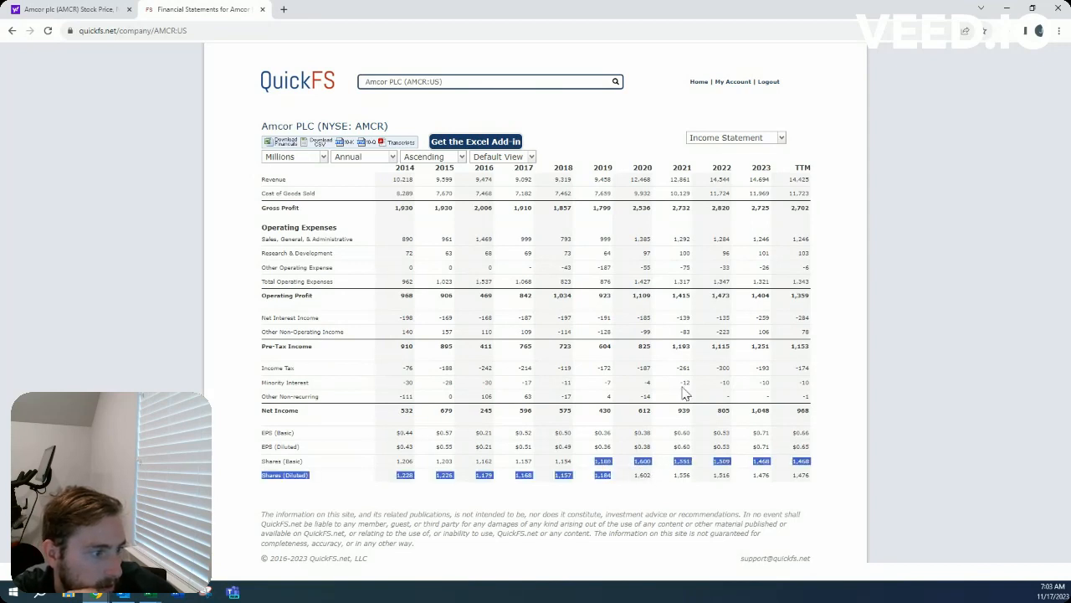
pyautogui.click(735, 136)
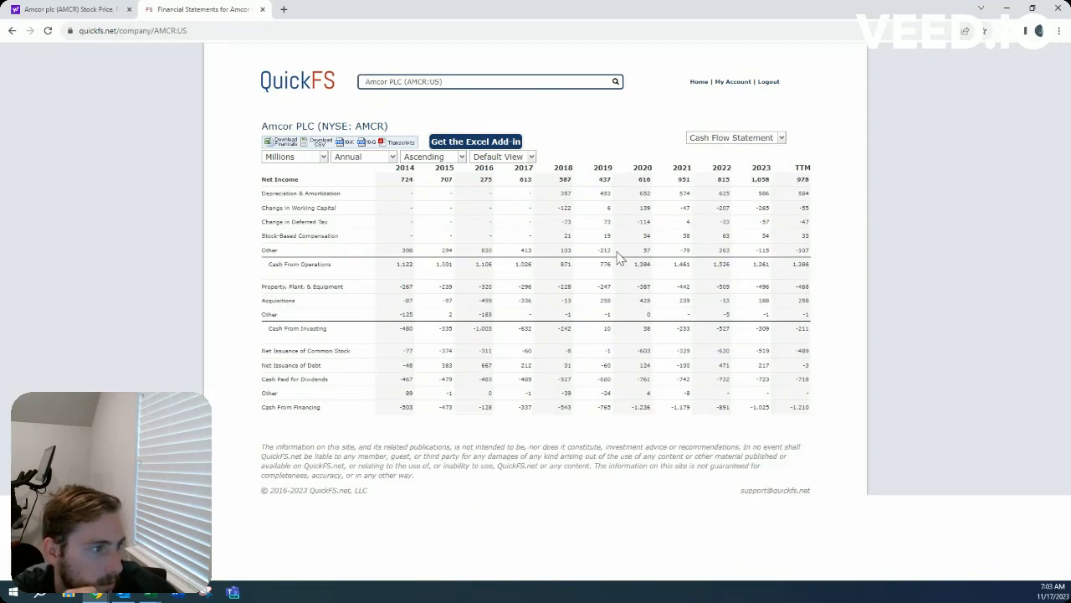
pyautogui.moveTo(653, 310)
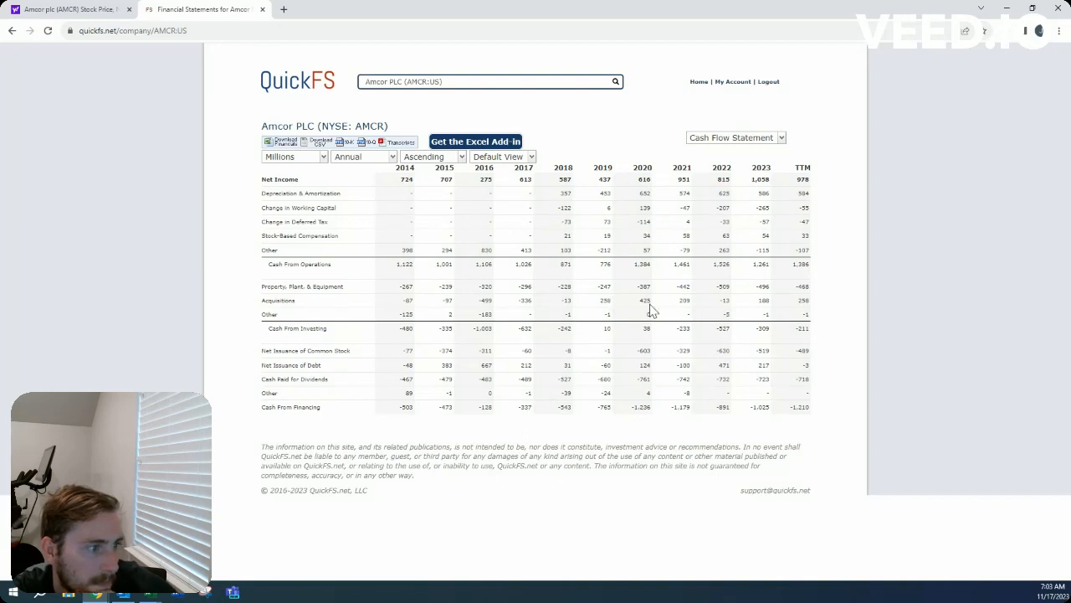
pyautogui.moveTo(638, 327)
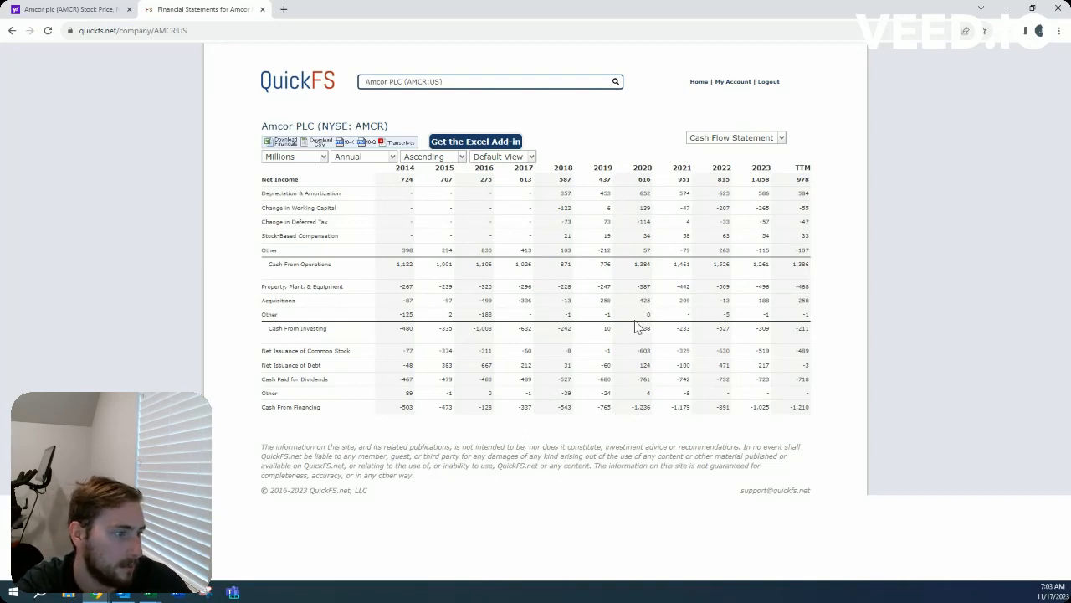
pyautogui.moveTo(603, 239)
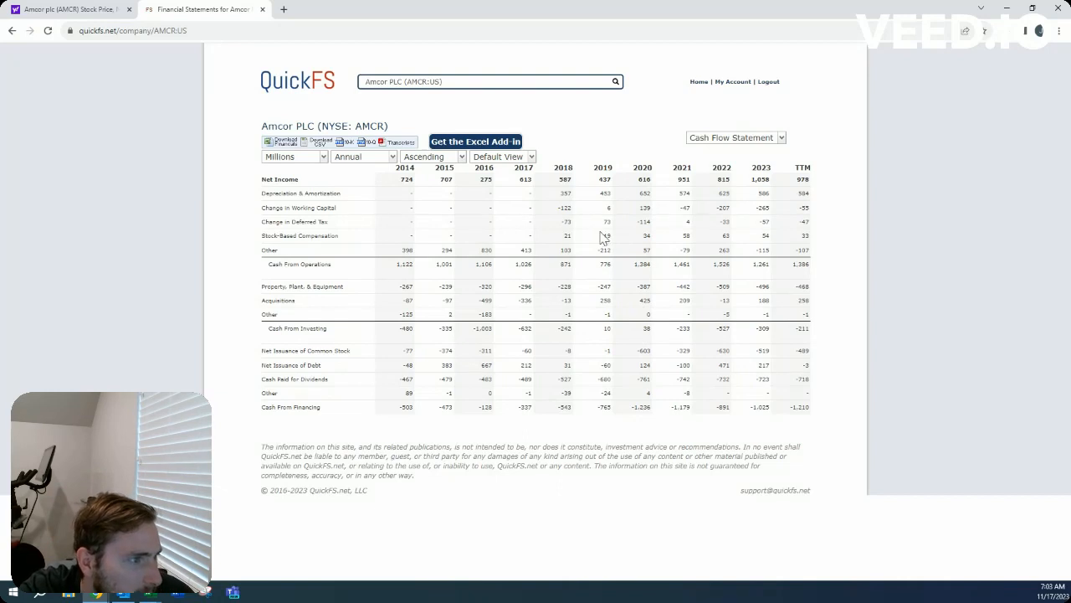
pyautogui.moveTo(731, 142)
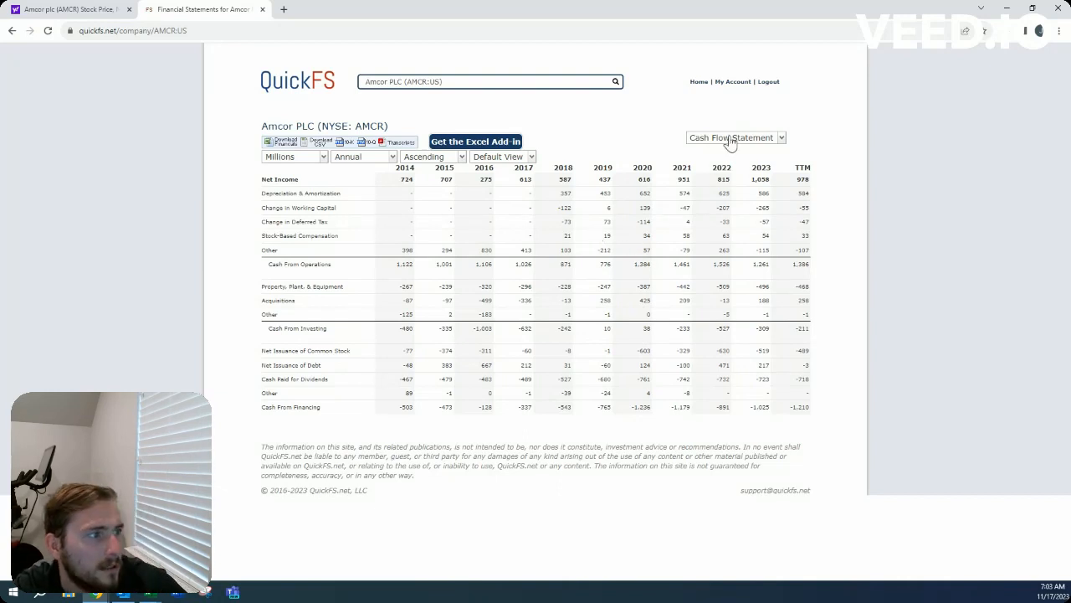
pyautogui.click(731, 137)
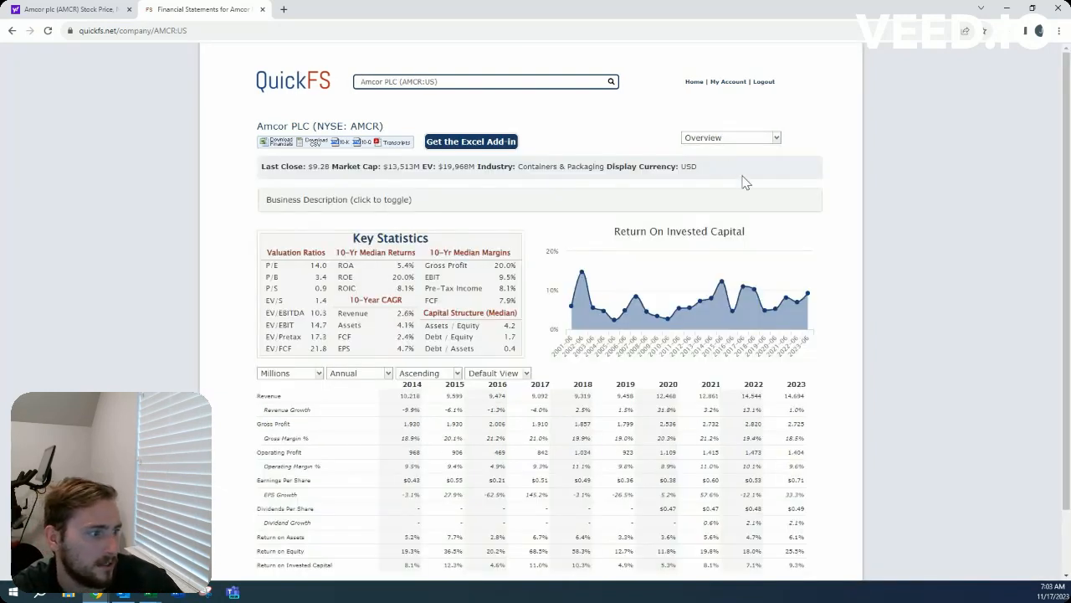
pyautogui.click(729, 138)
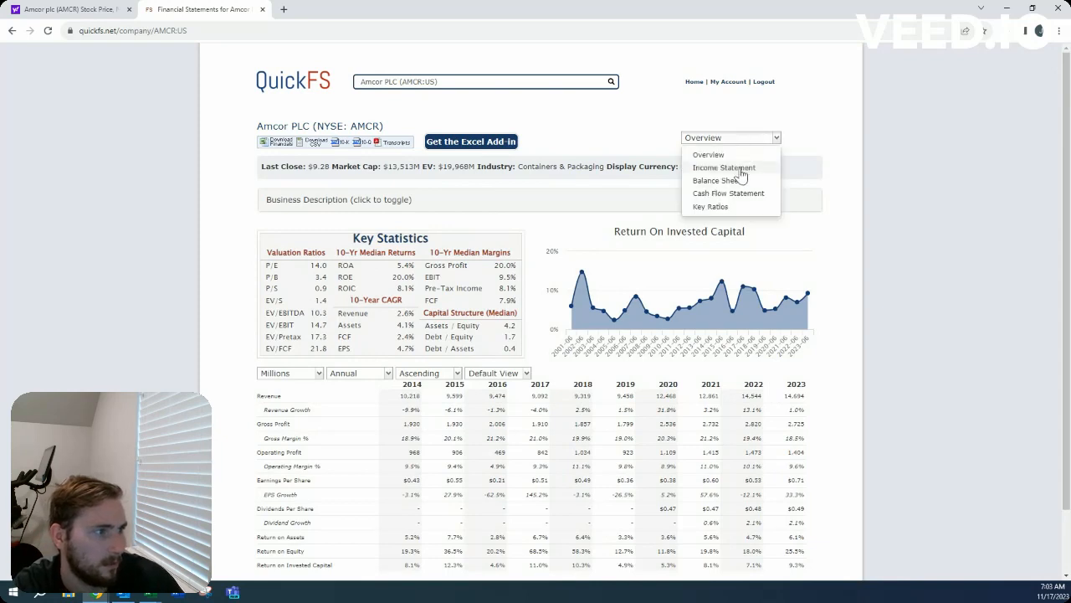
pyautogui.click(723, 167)
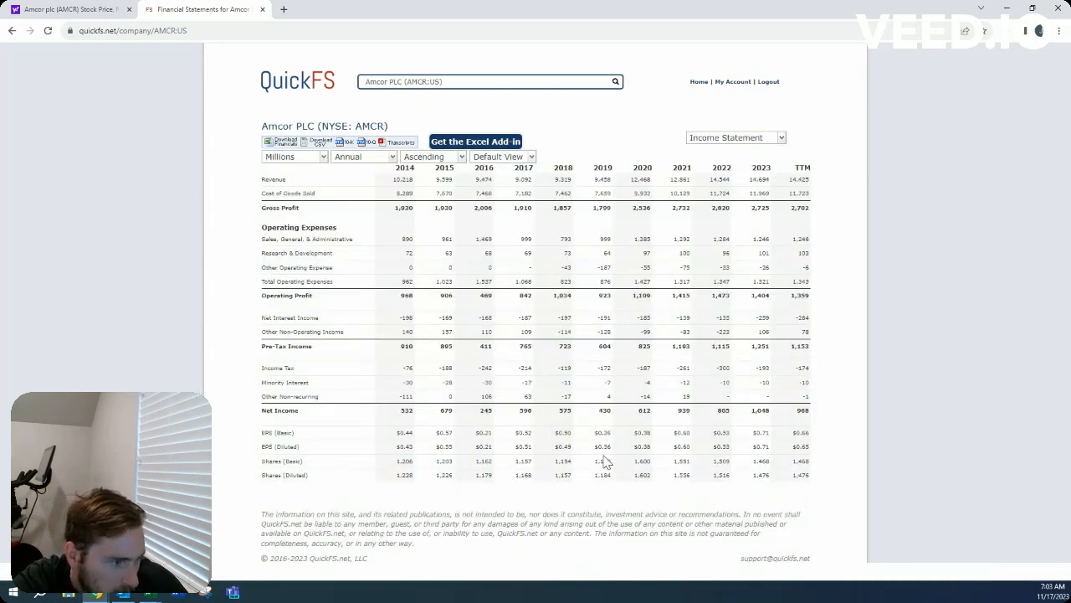
pyautogui.click(735, 138)
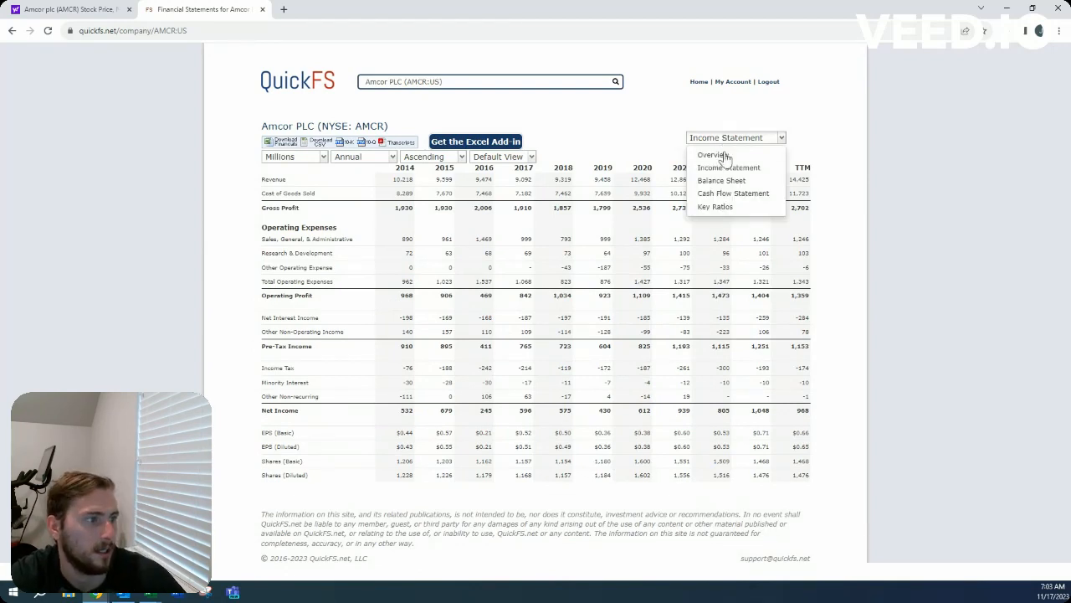
pyautogui.click(733, 194)
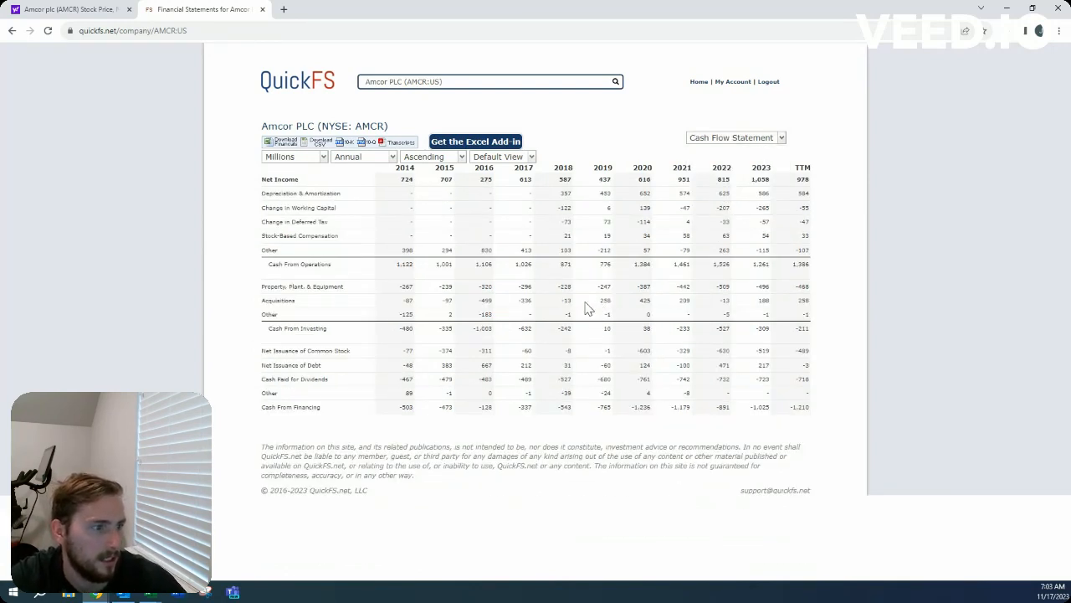
pyautogui.moveTo(615, 303)
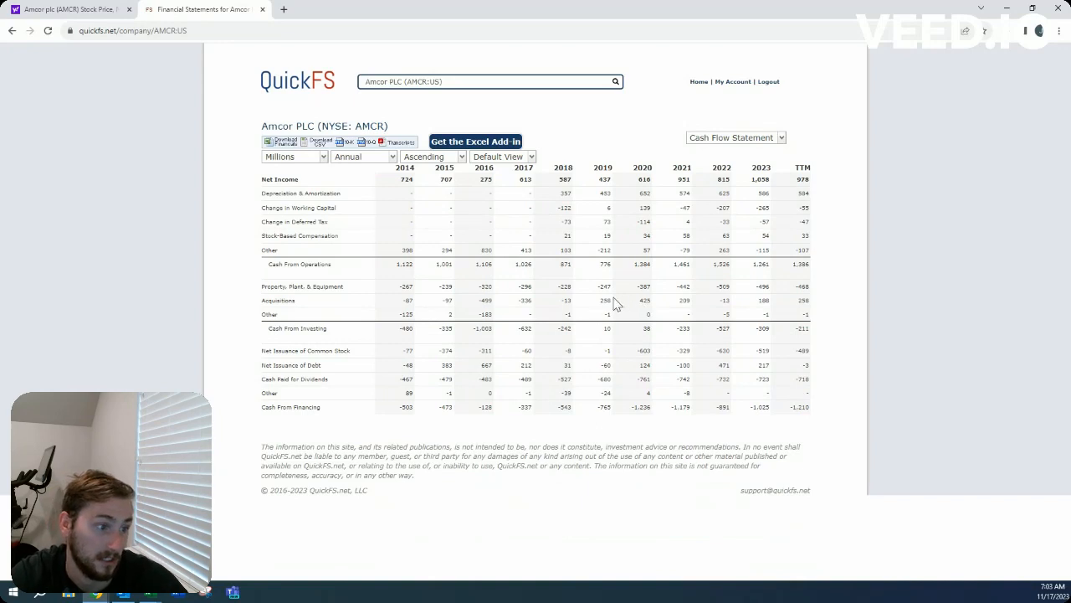
pyautogui.moveTo(609, 299)
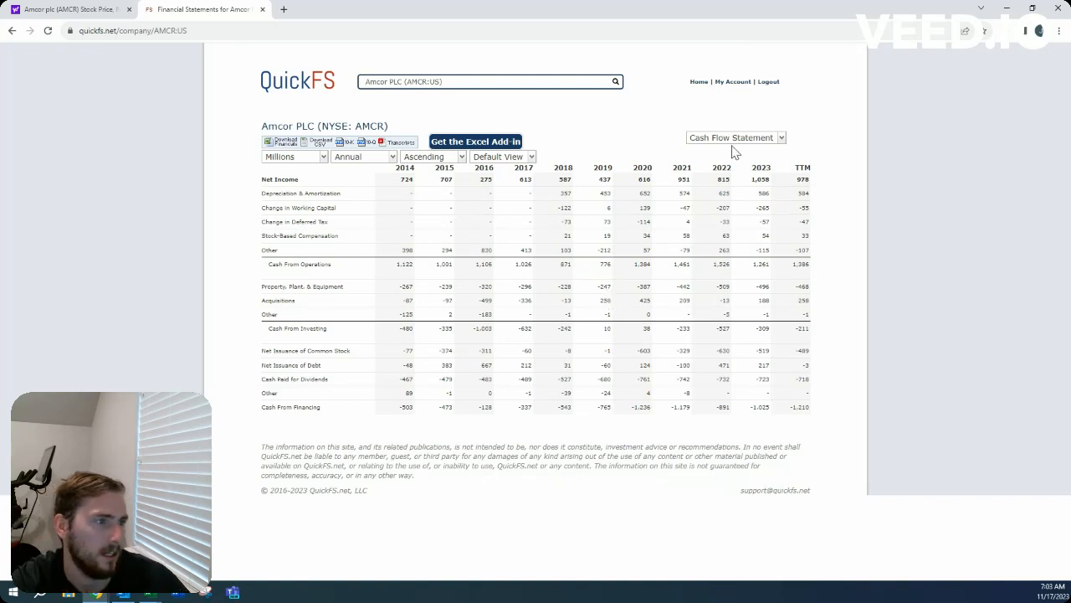
pyautogui.click(735, 138)
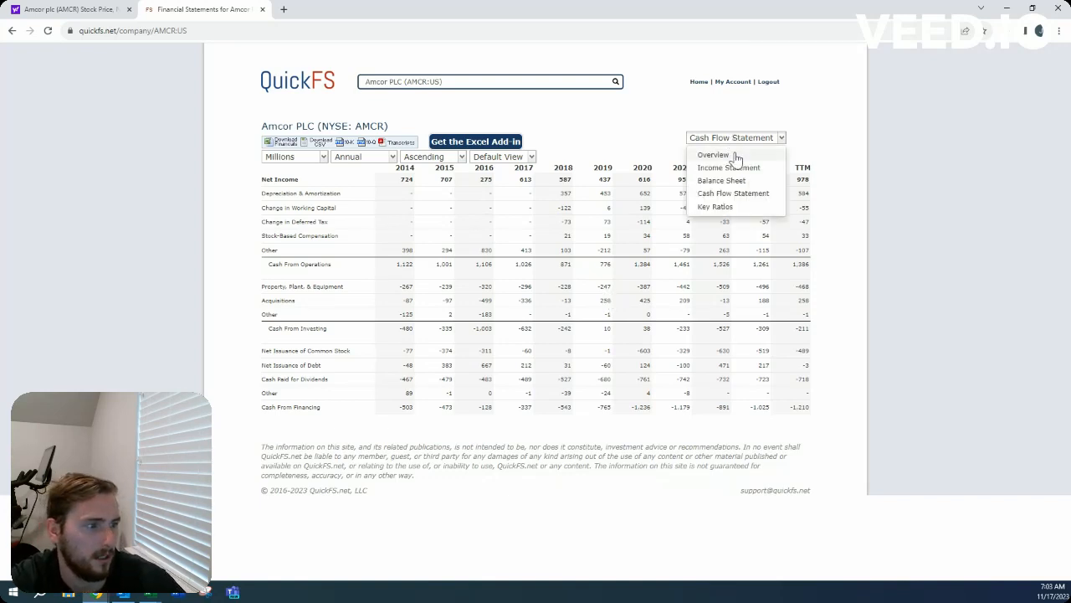
pyautogui.click(712, 154)
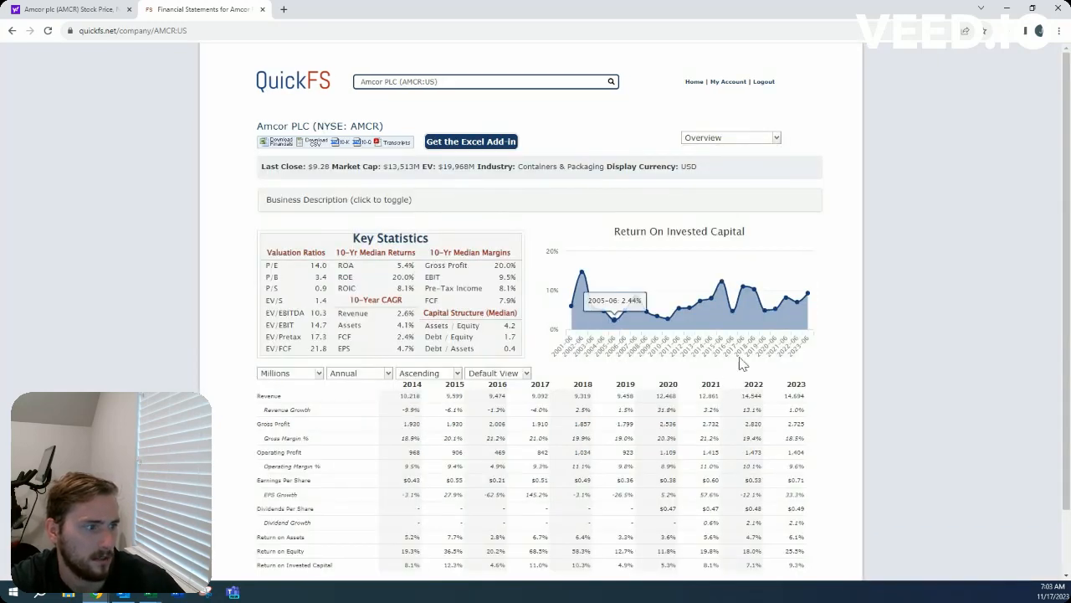
pyautogui.moveTo(841, 372)
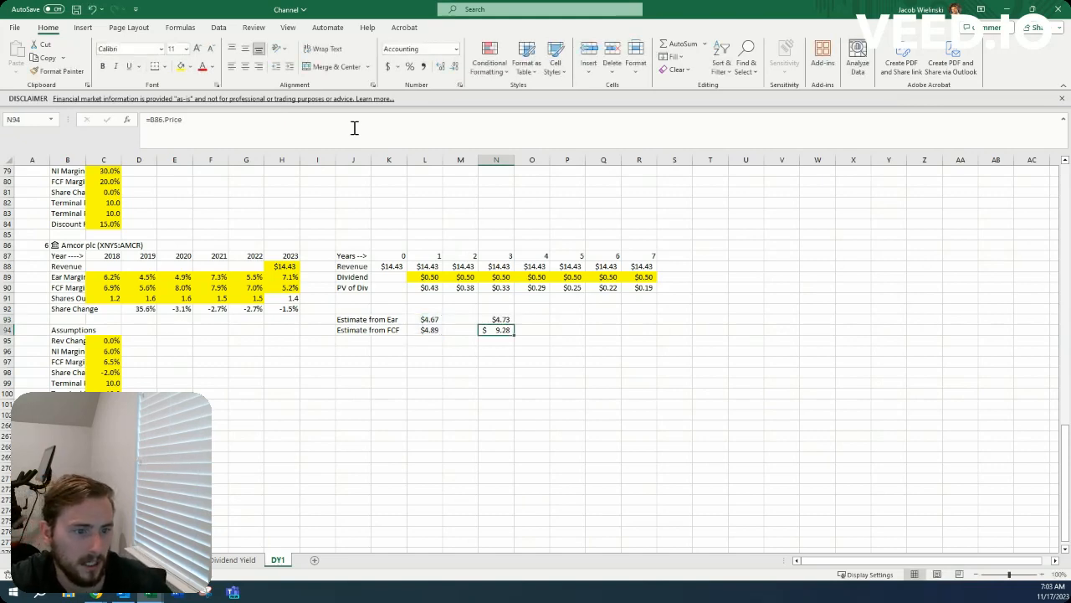
# Enter =N93/N94 in O93 to compute the -49.1% drop from $9.28 to $4.73
pyautogui.click(533, 319)
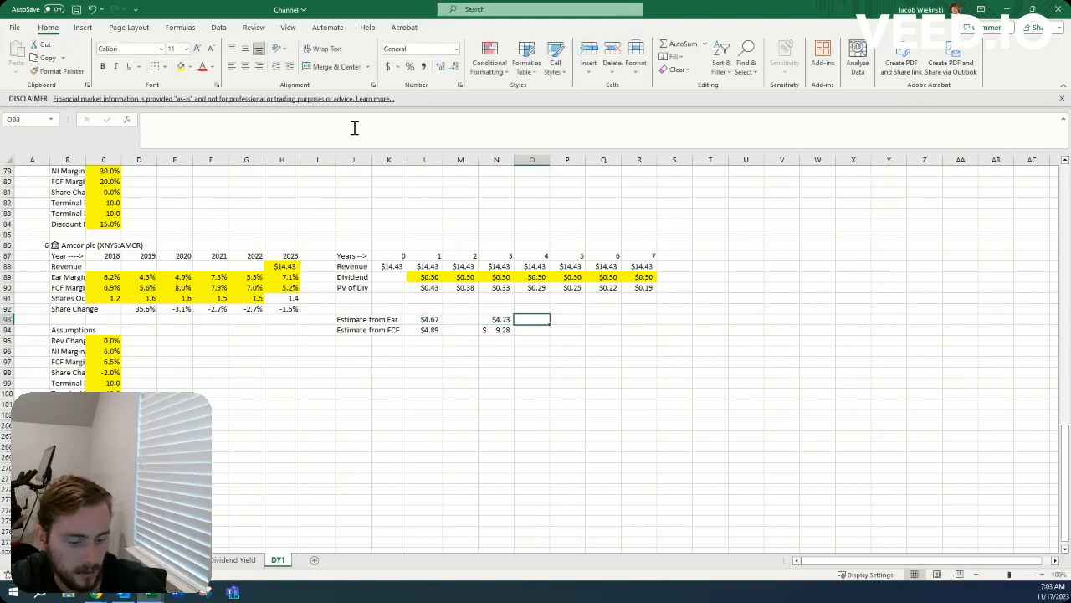
pyautogui.write('=N93/N94-1')
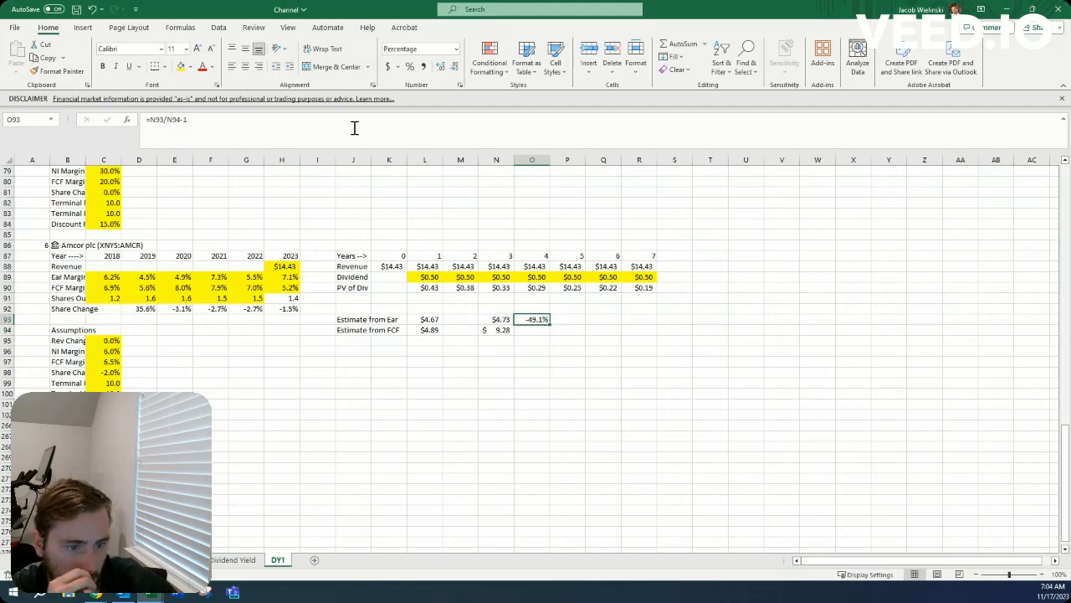
pyautogui.moveTo(406, 239)
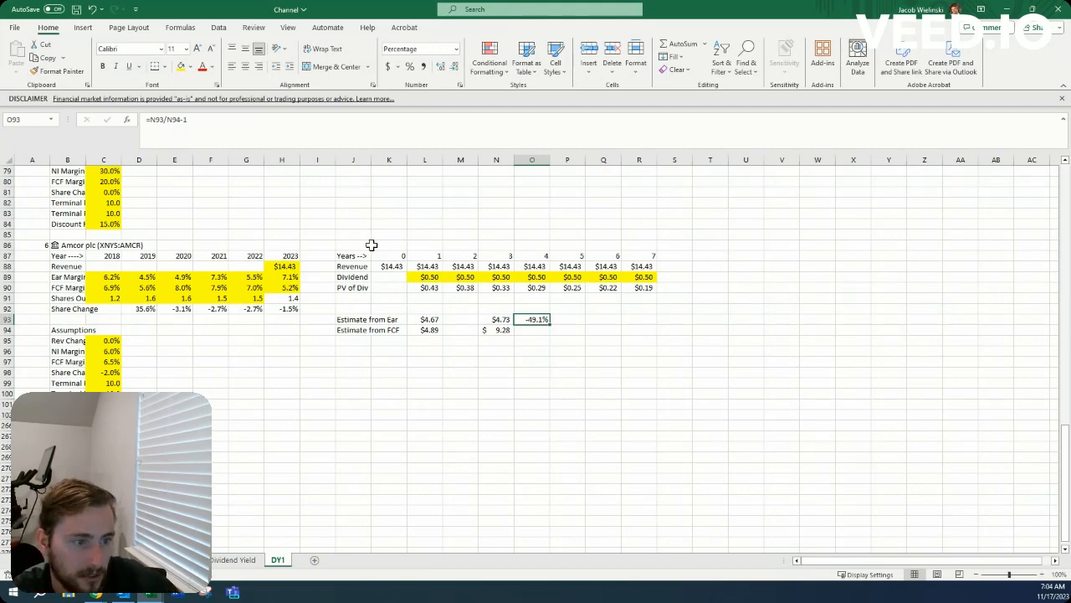
pyautogui.moveTo(245, 301)
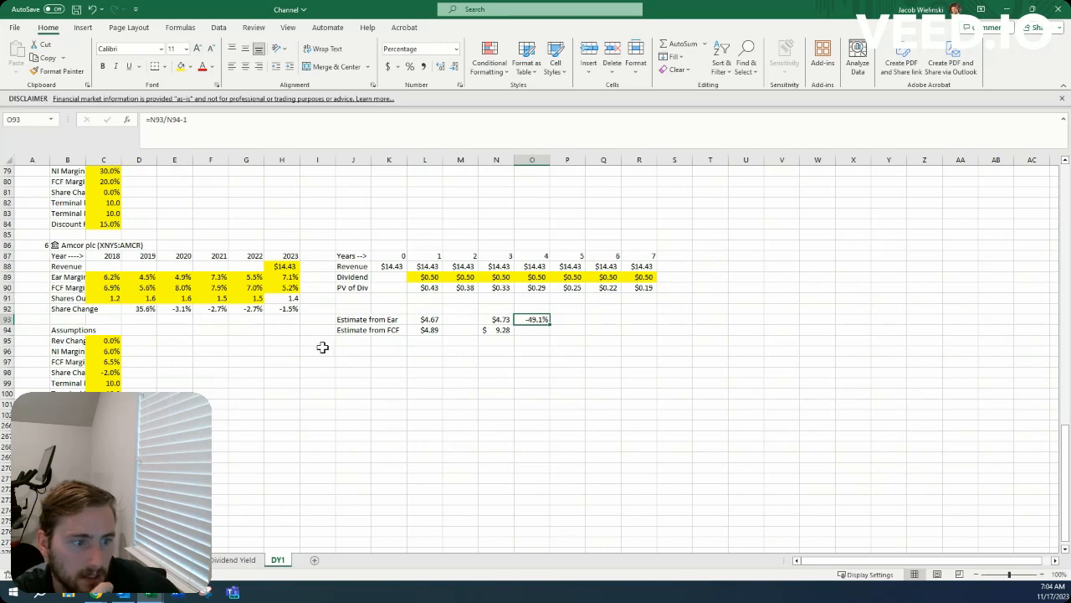
pyautogui.moveTo(311, 343)
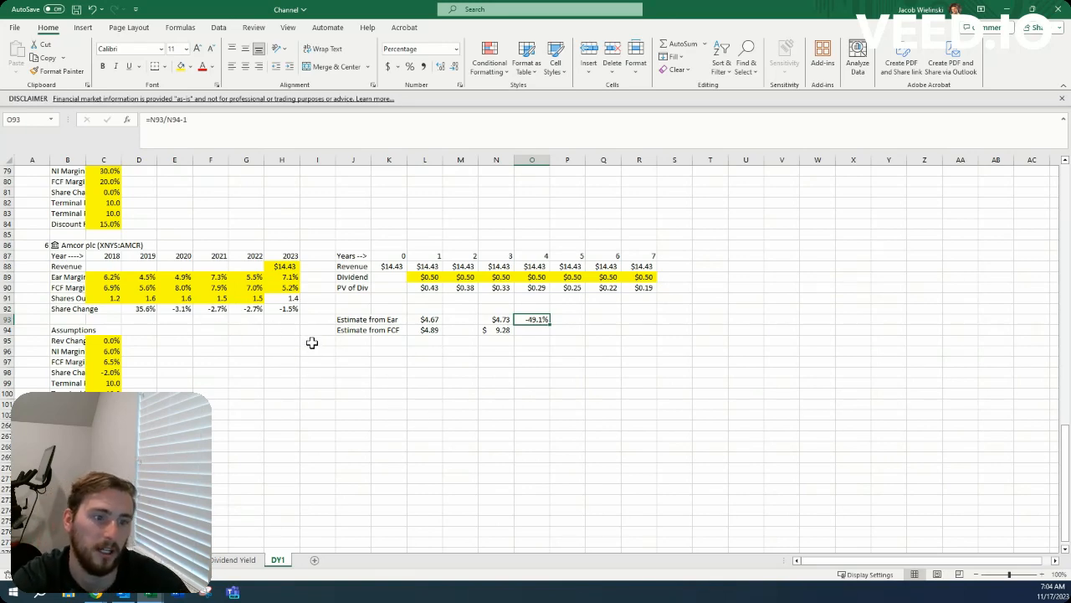